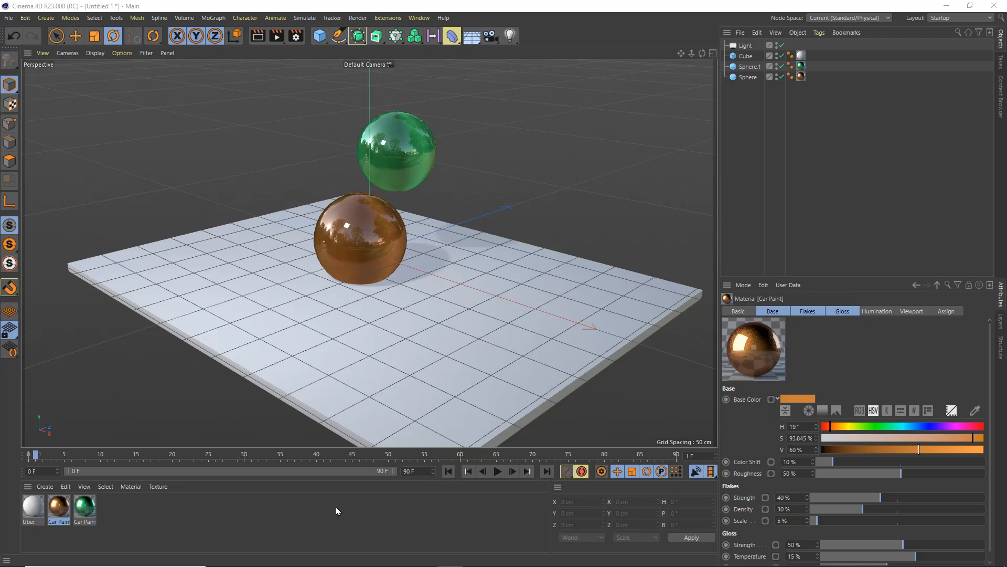
{"action": "mouse_move", "coordinate": [364, 504]}
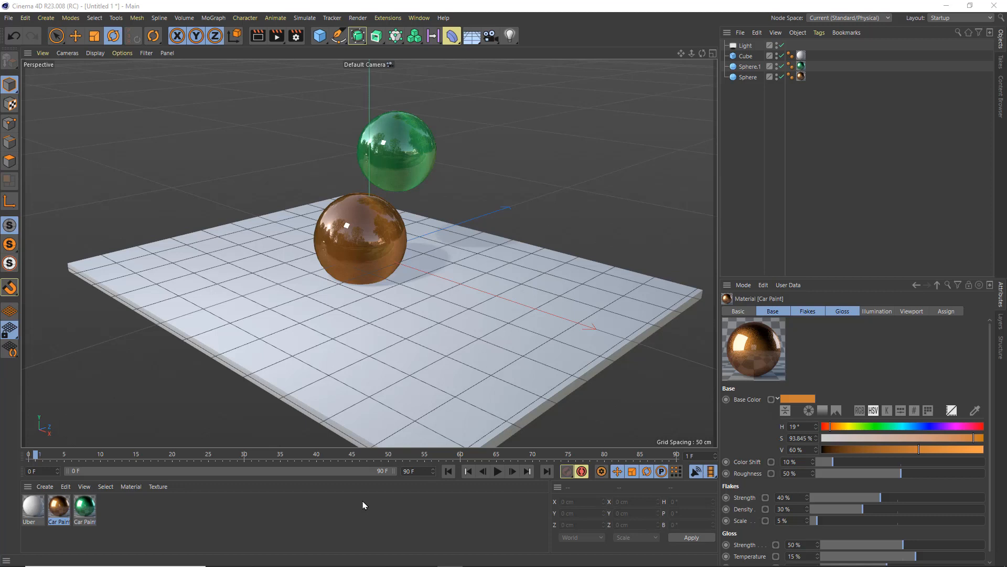
{"action": "mouse_move", "coordinate": [511, 471]}
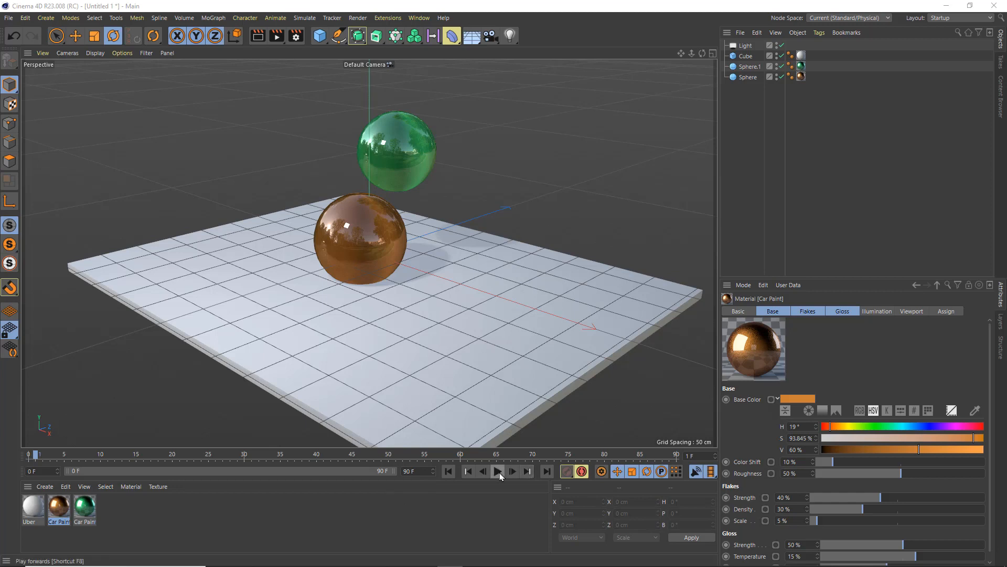
Preview the fall animation, stop playback and undo the last scene change
{"action": "left_click", "coordinate": [497, 471]}
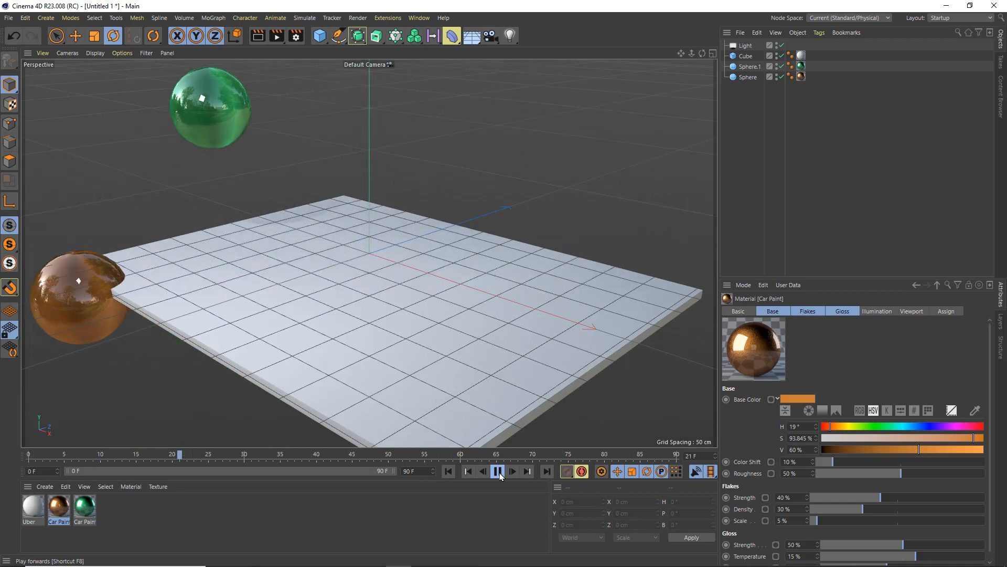
{"action": "left_click", "coordinate": [497, 471]}
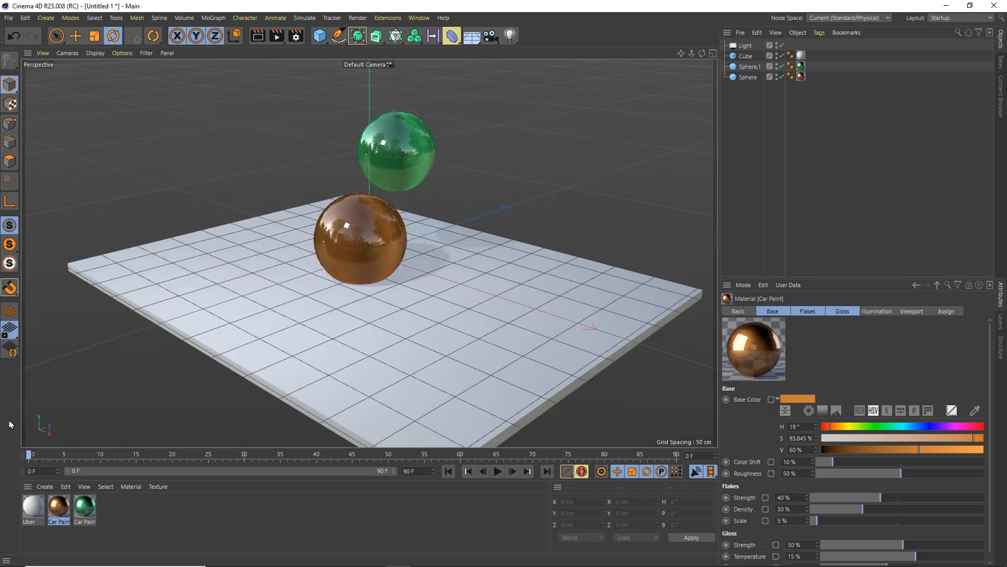
{"action": "mouse_move", "coordinate": [101, 386]}
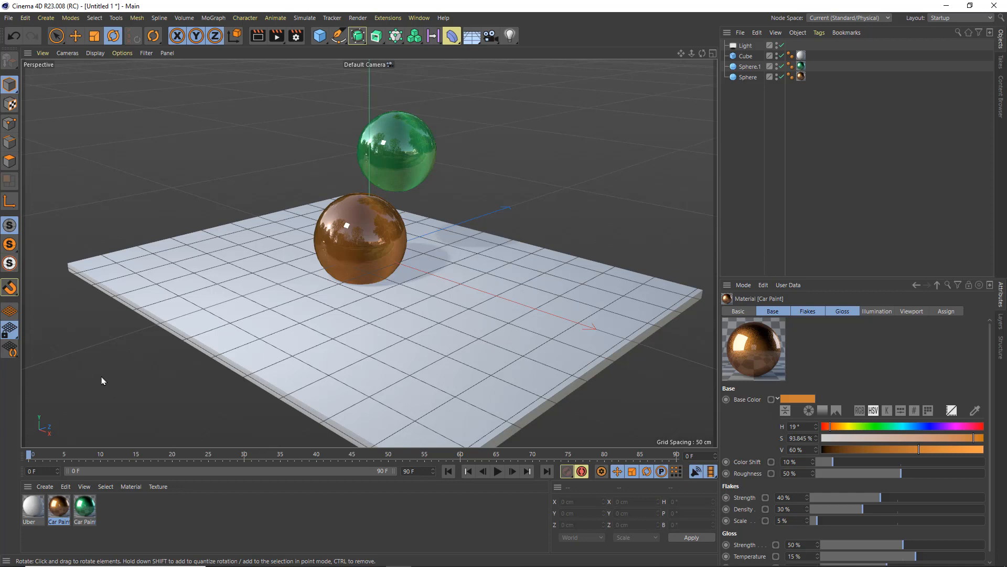
{"action": "mouse_move", "coordinate": [324, 393]}
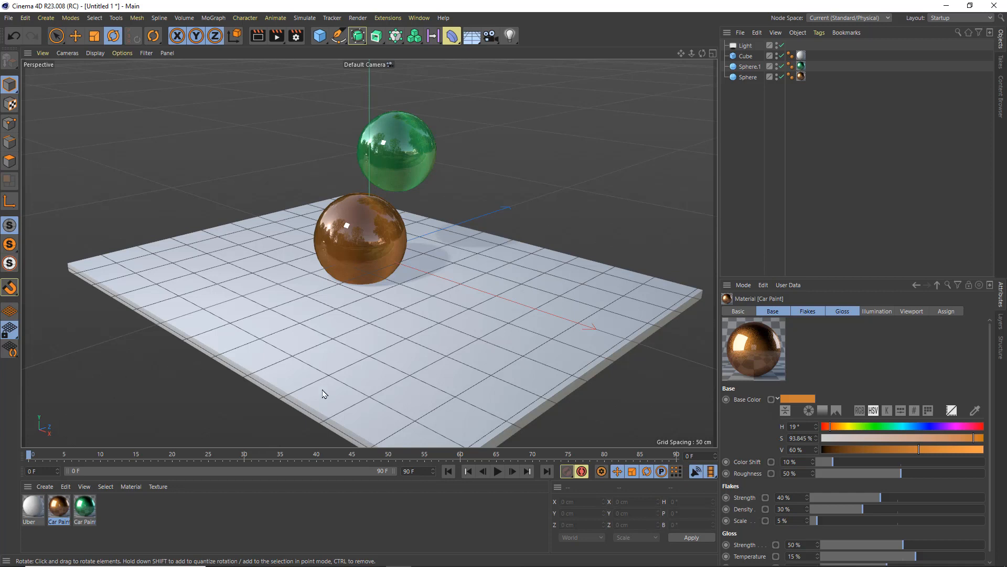
{"action": "mouse_move", "coordinate": [447, 462]}
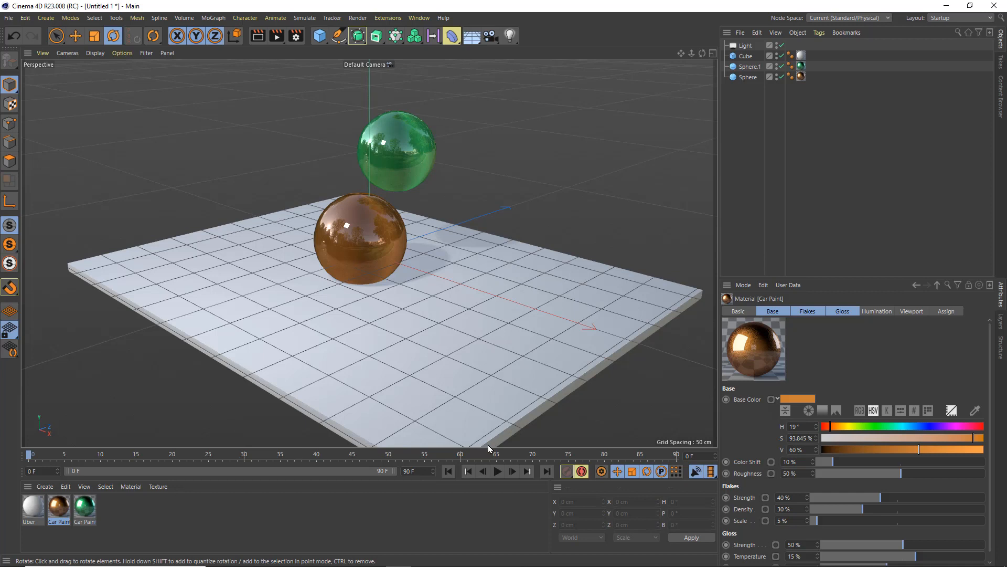
{"action": "mouse_move", "coordinate": [92, 51]}
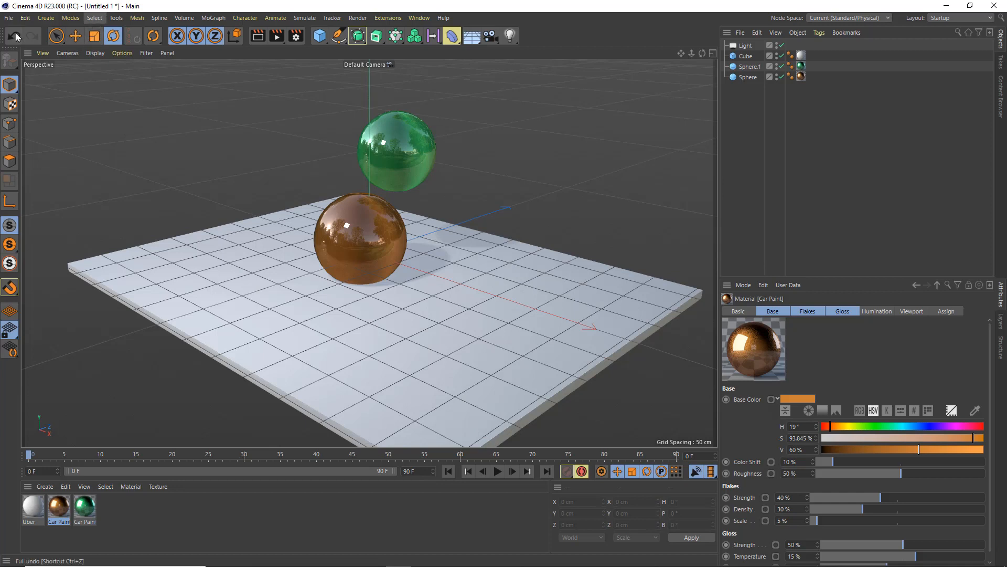
{"action": "left_click", "coordinate": [9, 18]}
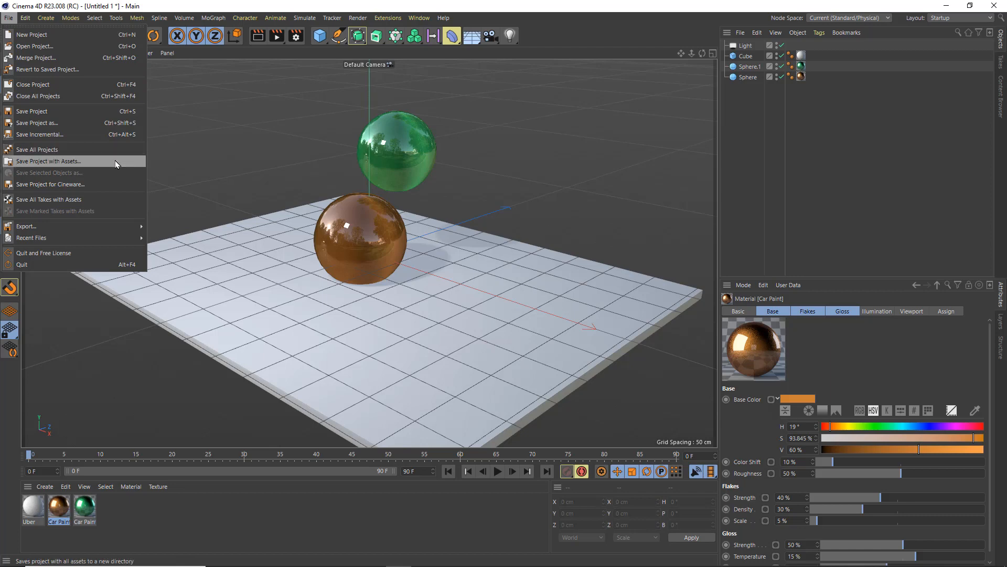
Save the project with assets to the Desktop as flyingBalls
{"action": "left_click", "coordinate": [49, 162]}
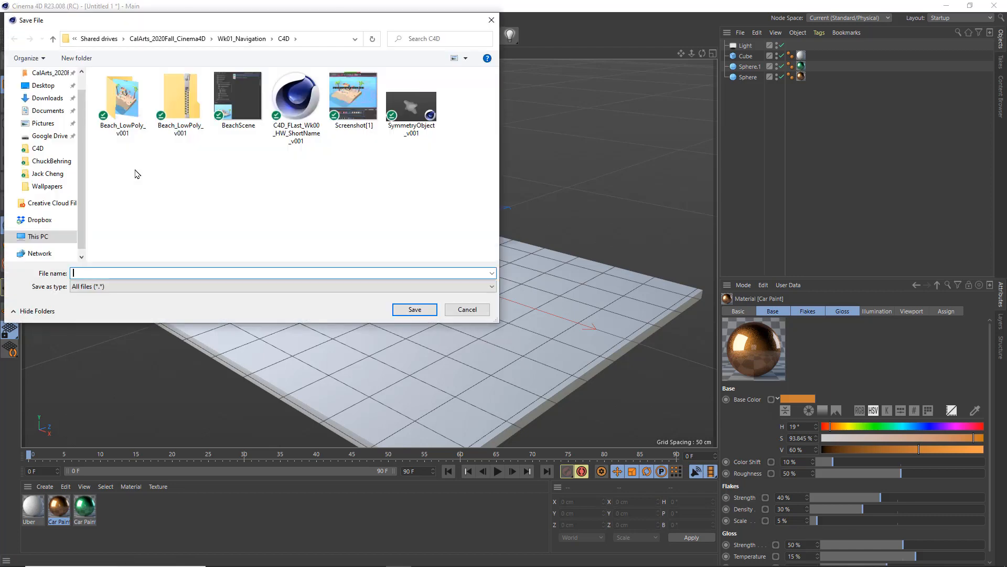
{"action": "left_click", "coordinate": [11, 81]}
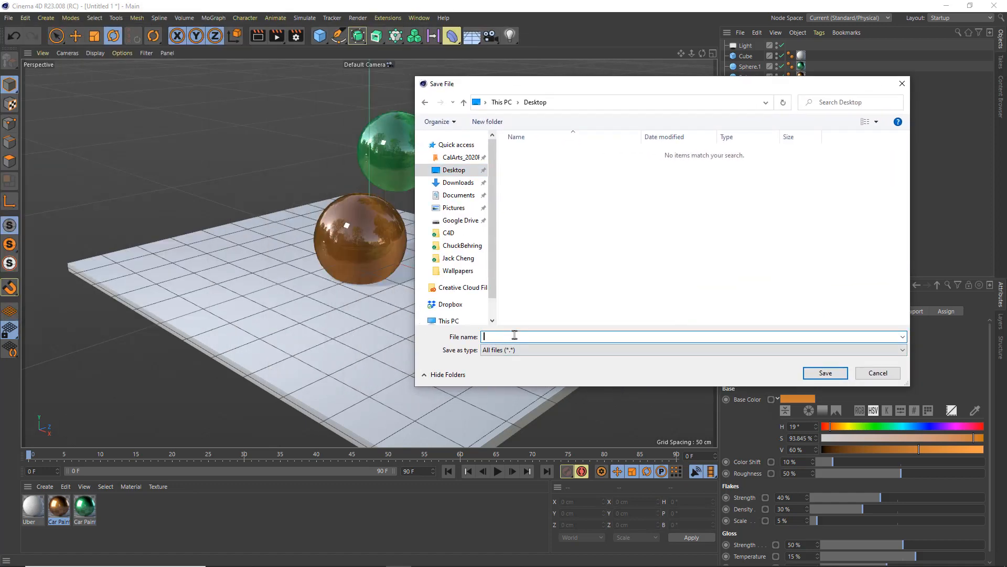
{"action": "type", "text": "flying"}
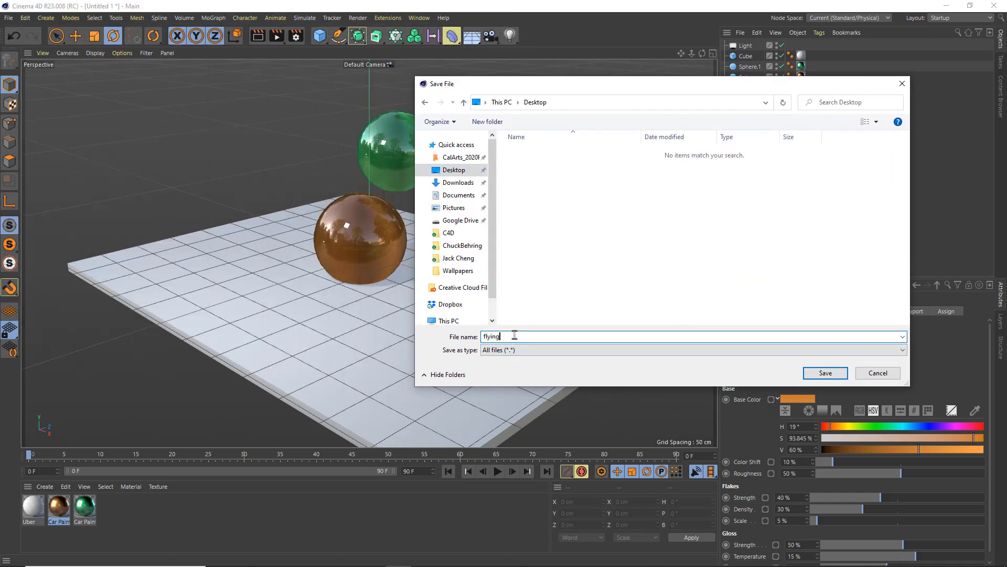
{"action": "type", "text": "Balls"}
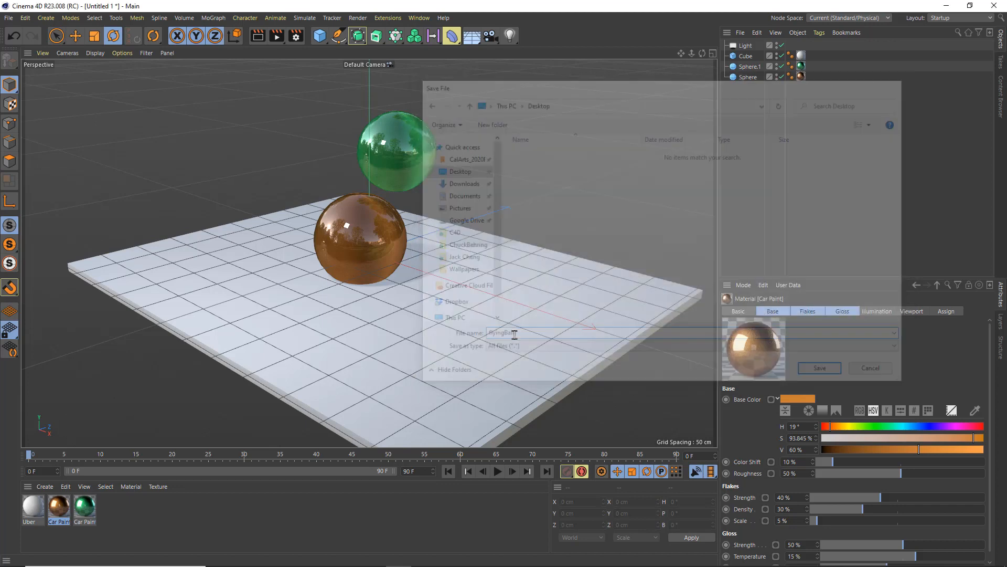
{"action": "left_click", "coordinate": [818, 367]}
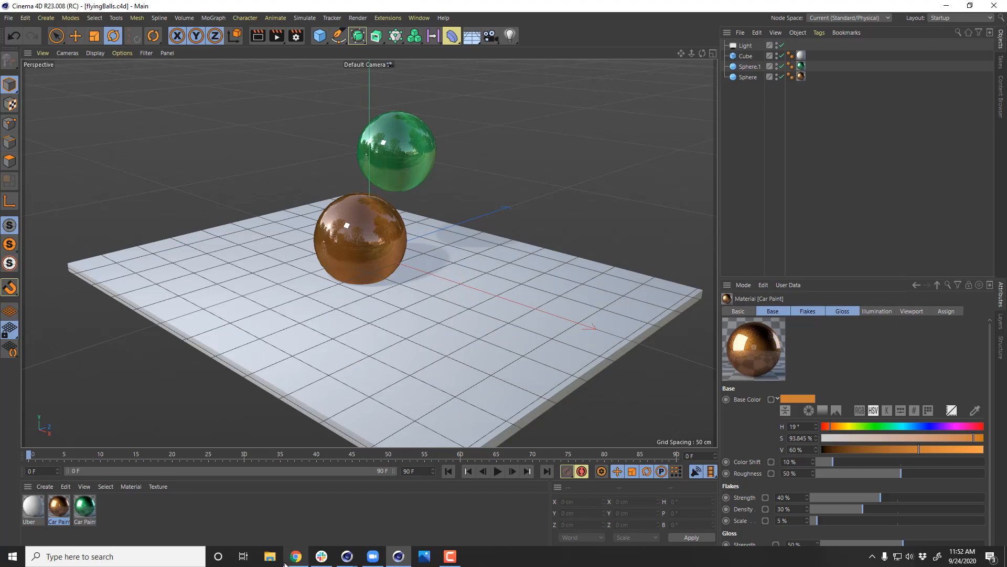
Check the flyingBalls folder in File Explorer, refreshing to see the tex folder, then return to the scene
{"action": "left_click", "coordinate": [269, 557]}
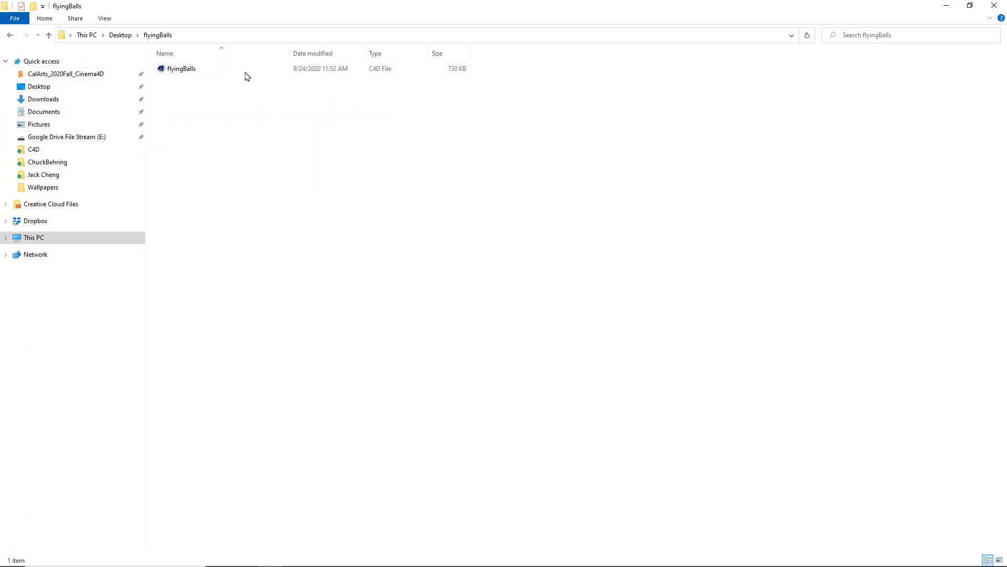
{"action": "mouse_move", "coordinate": [182, 70]}
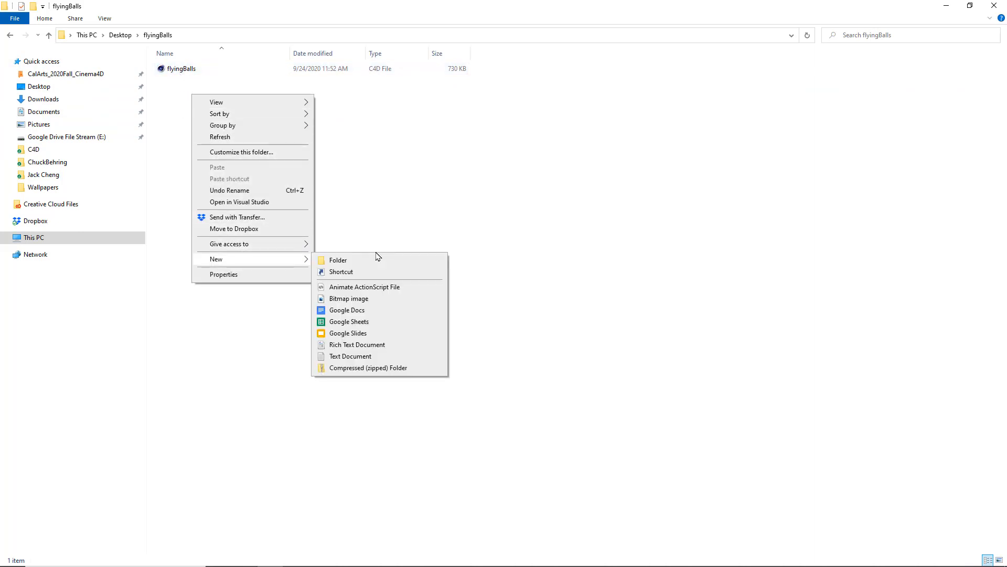
{"action": "left_click", "coordinate": [338, 259]}
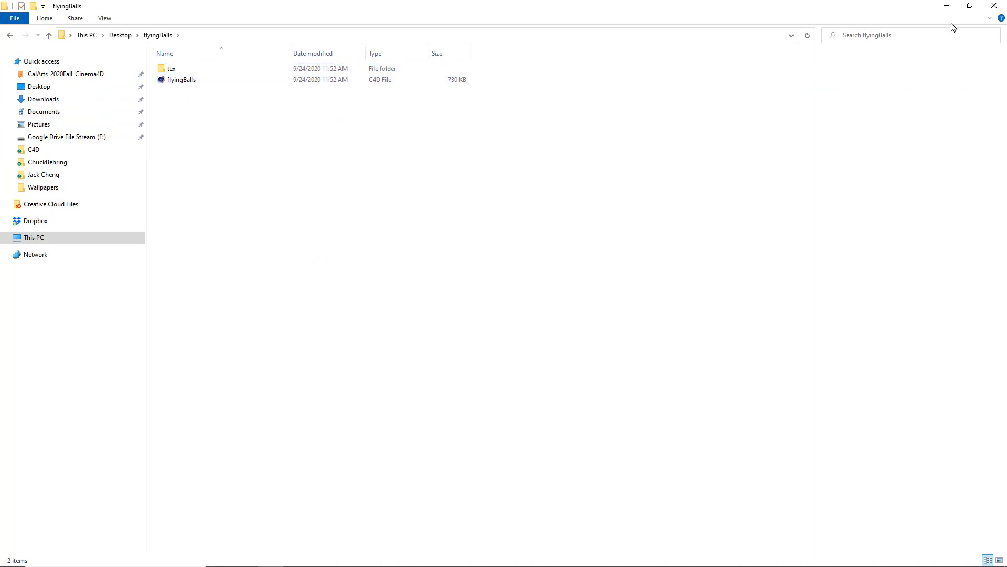
{"action": "double_click", "coordinate": [181, 79]}
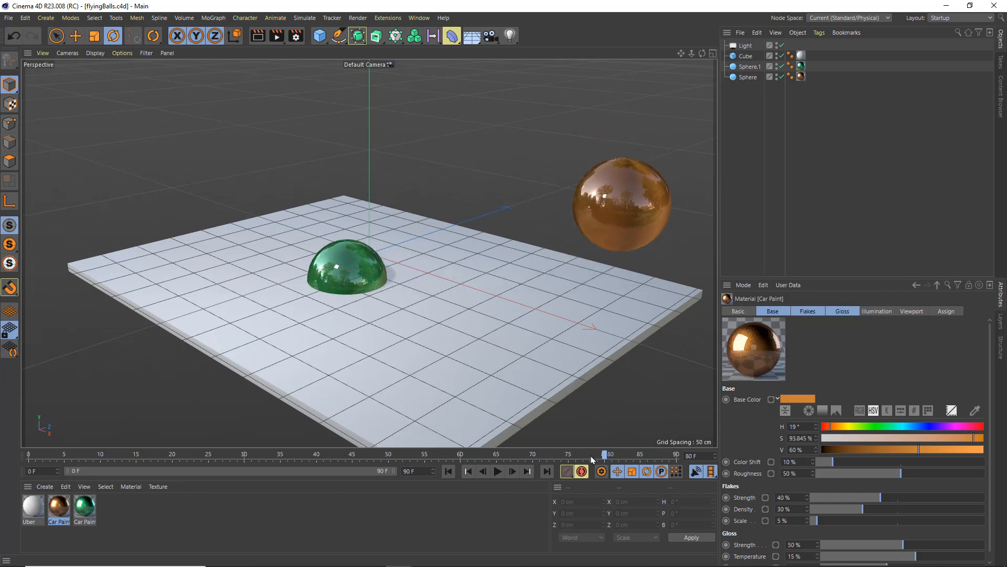
Scrub the timeline to watch the balls fall, then return to frame 0
{"action": "left_click_drag", "start_coordinate": [609, 454], "coordinate": [333, 453]}
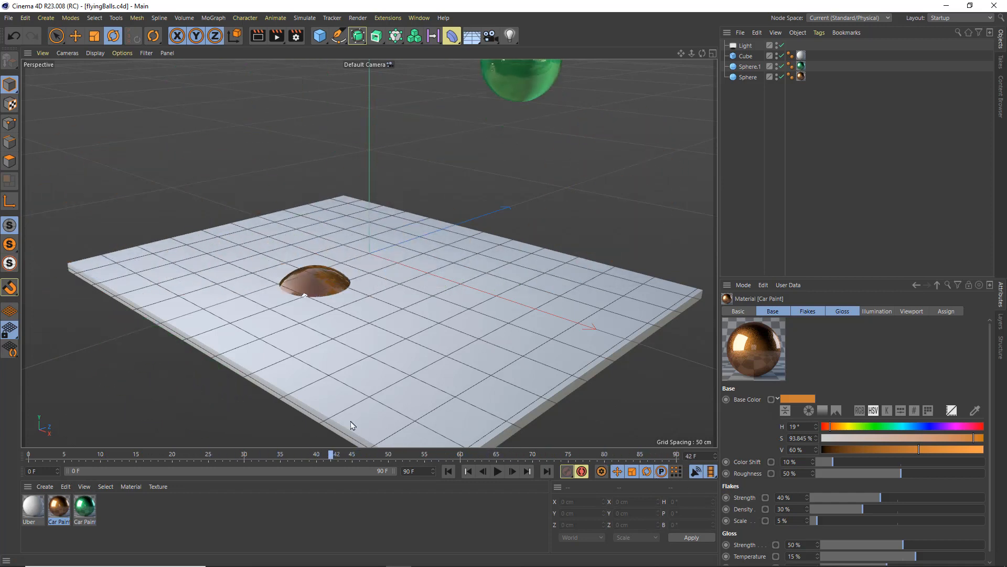
{"action": "left_click", "coordinate": [9, 18]}
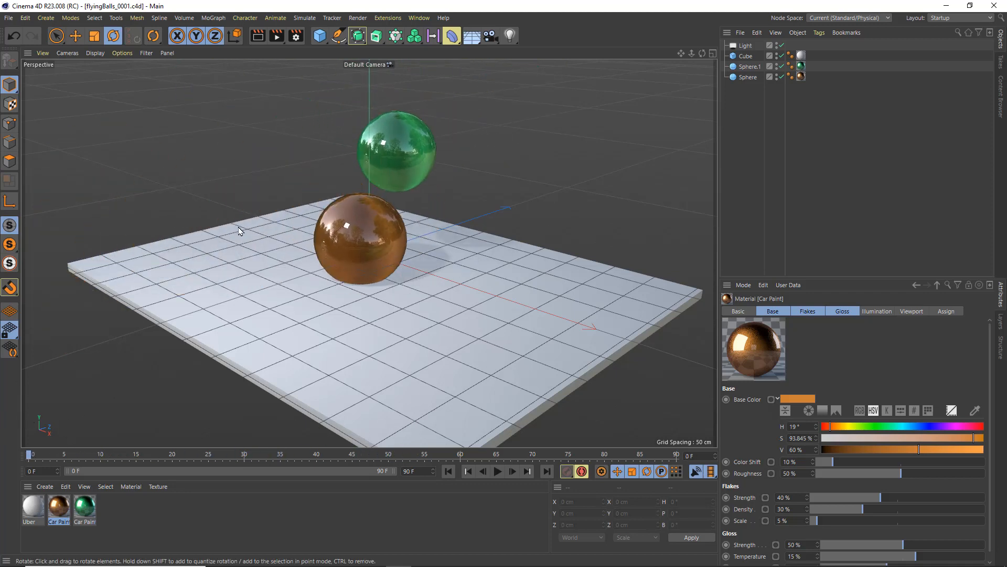
{"action": "mouse_move", "coordinate": [294, 36]}
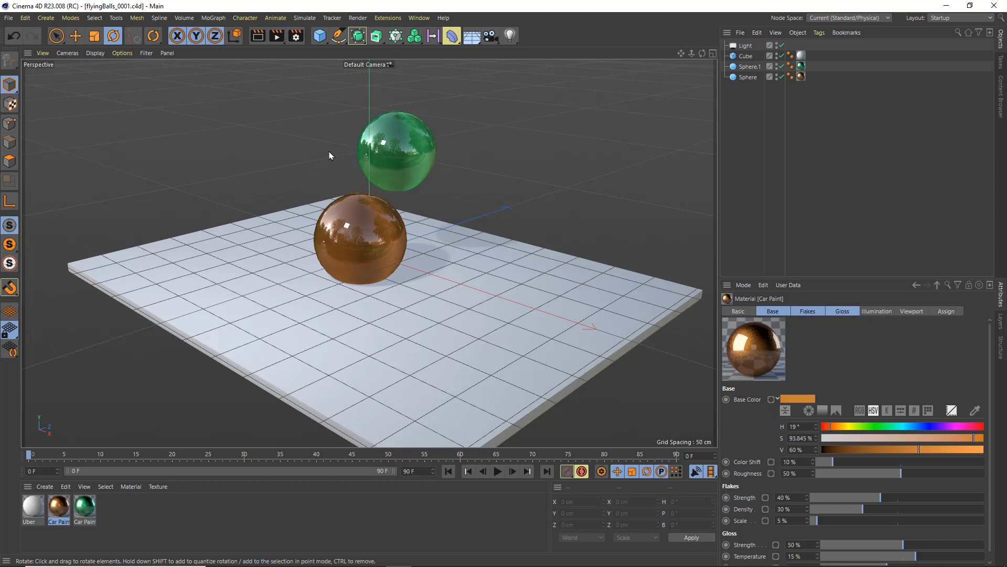
{"action": "mouse_move", "coordinate": [295, 36]}
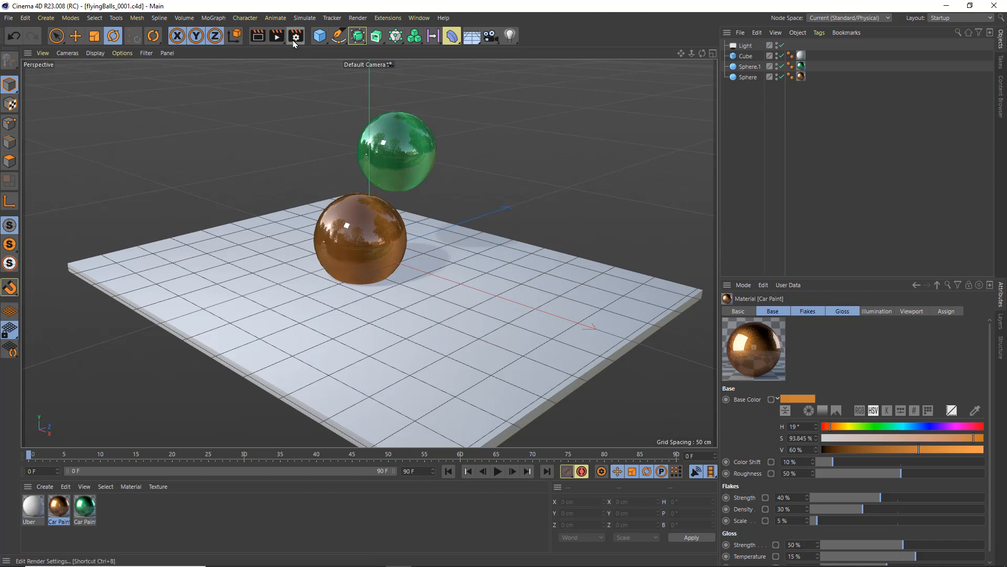
In Render Settings > Save, set the output File path to ./renders/$prj/$prj using the project token
{"action": "left_click", "coordinate": [295, 35]}
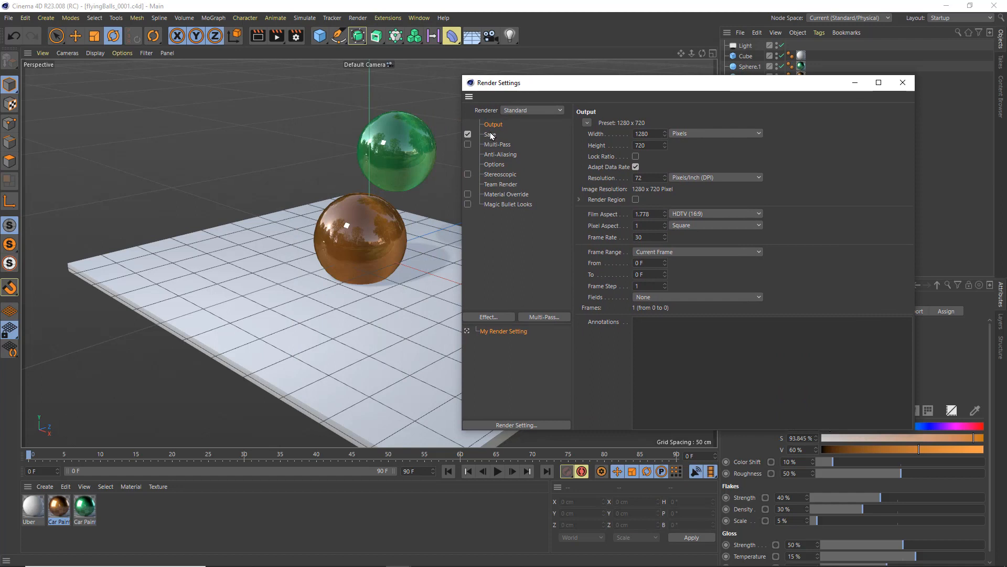
{"action": "left_click", "coordinate": [490, 134]}
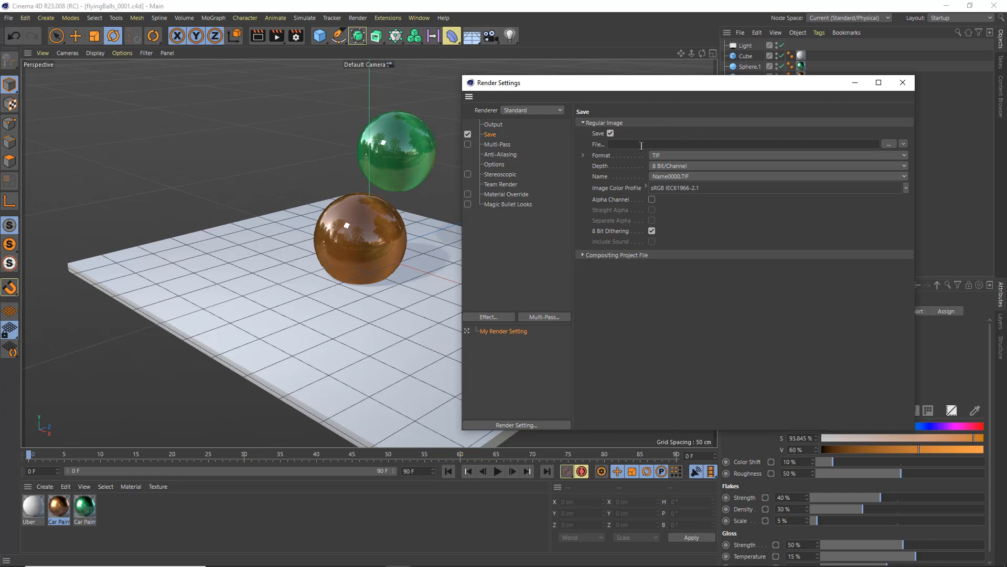
{"action": "left_click", "coordinate": [745, 144]}
{"action": "type", "text": "./"}
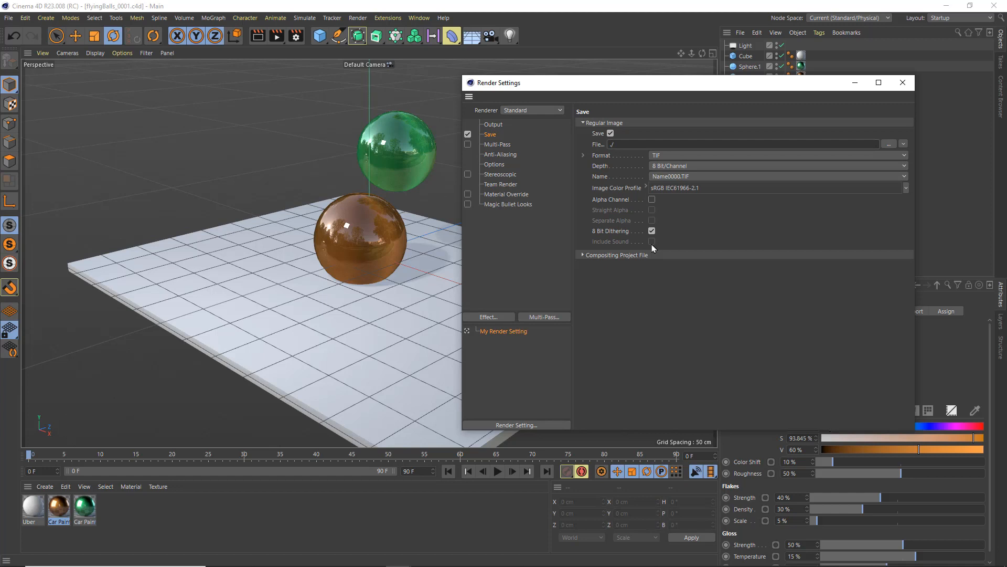
{"action": "type", "text": "renders/"}
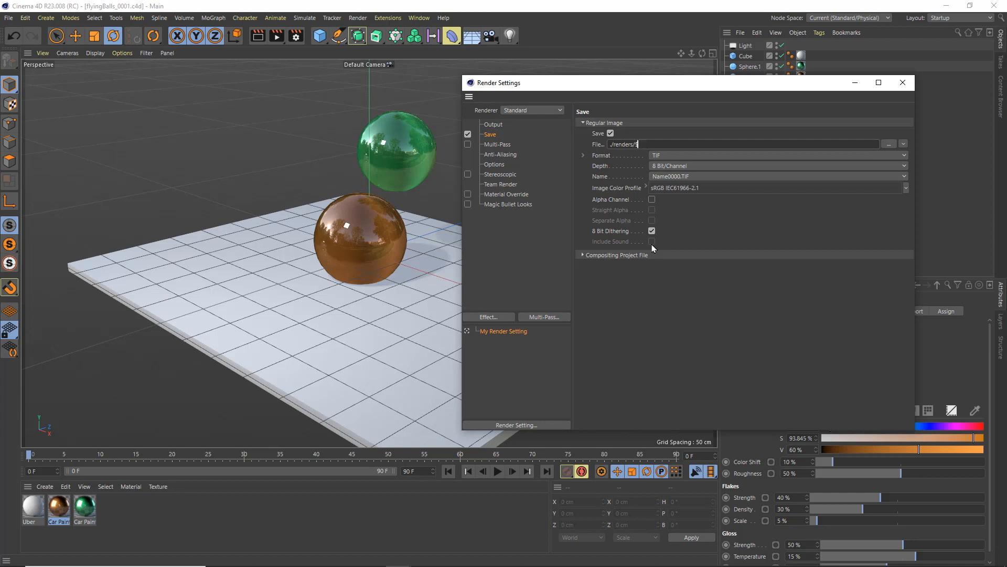
{"action": "type", "text": "$prj"}
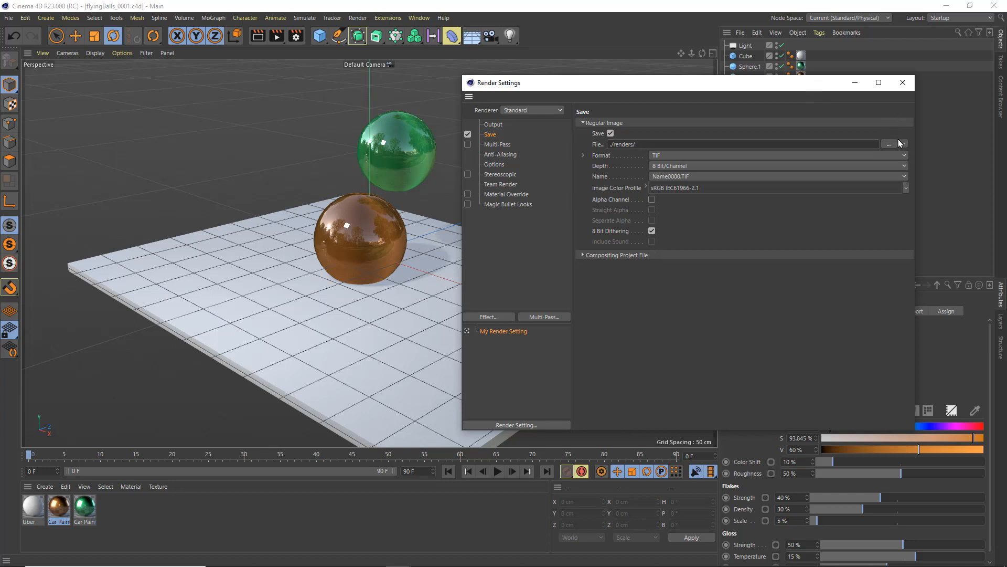
{"action": "left_click", "coordinate": [904, 144]}
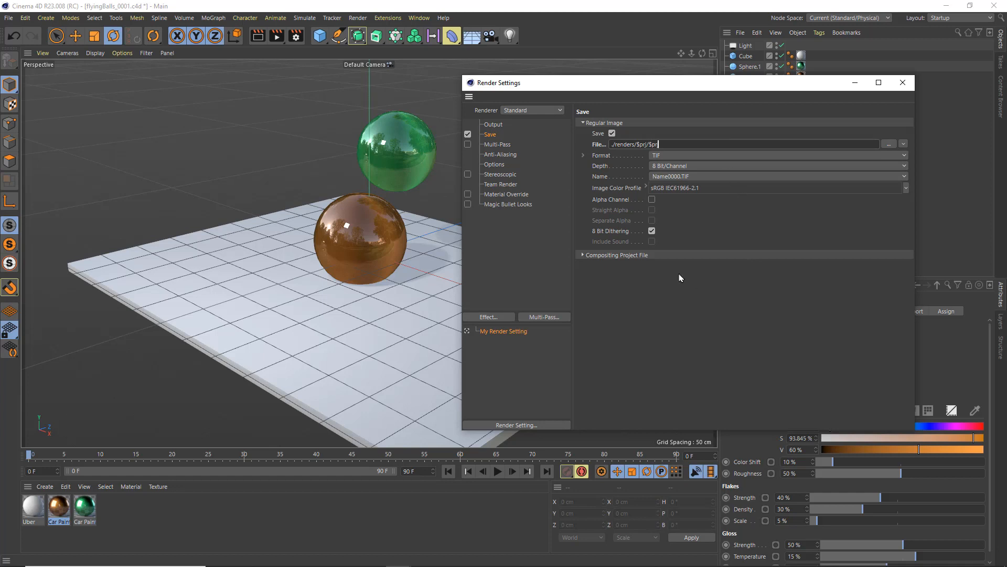
{"action": "left_click", "coordinate": [493, 124]}
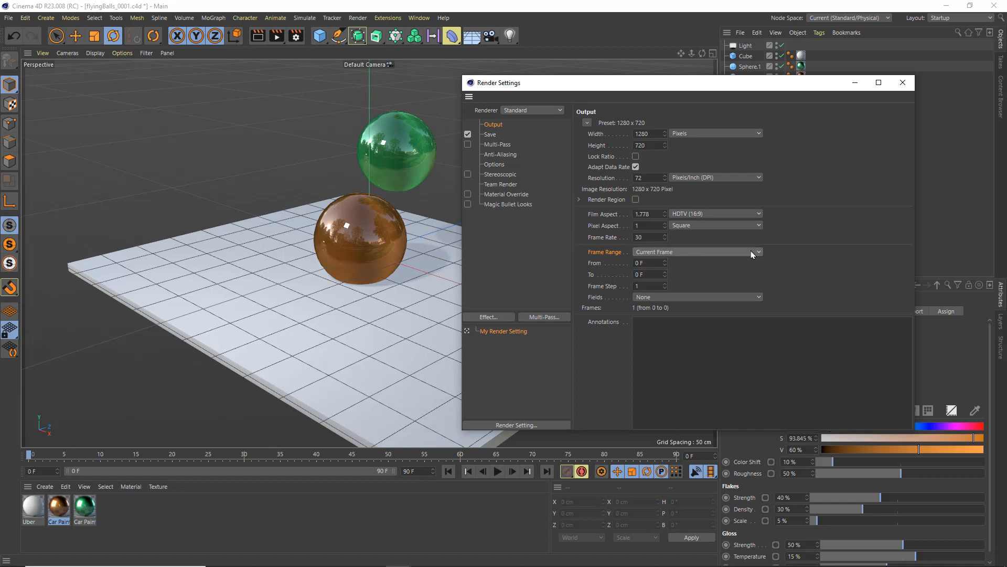
Add a child render setting under Final and rename it Preview
{"action": "left_click", "coordinate": [694, 251]}
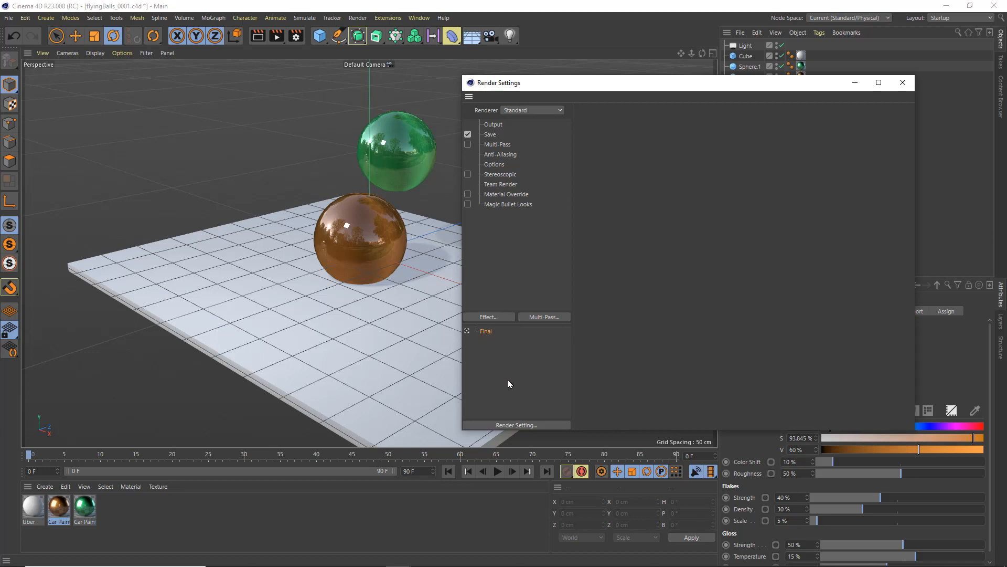
{"action": "mouse_move", "coordinate": [514, 429]}
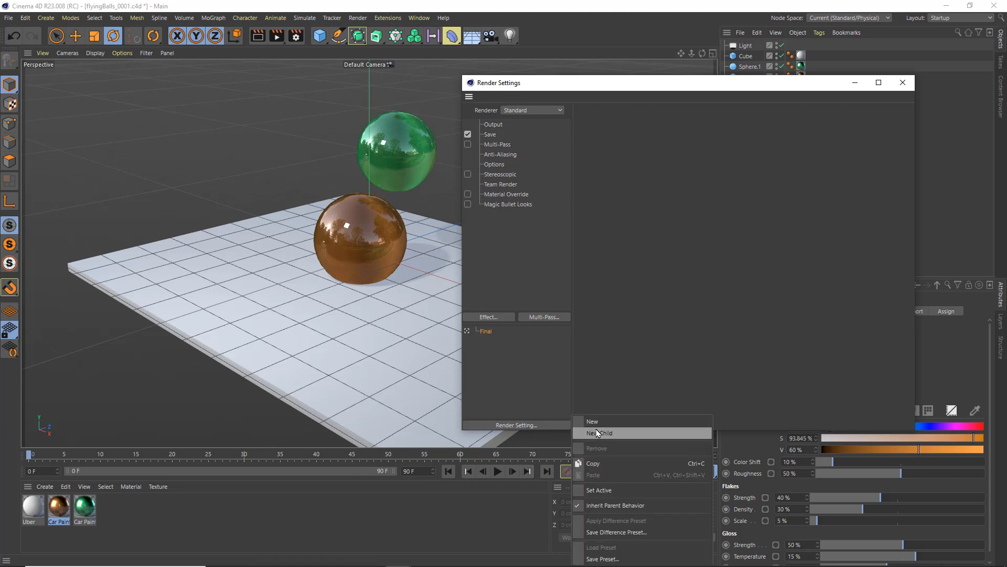
{"action": "left_click", "coordinate": [598, 432]}
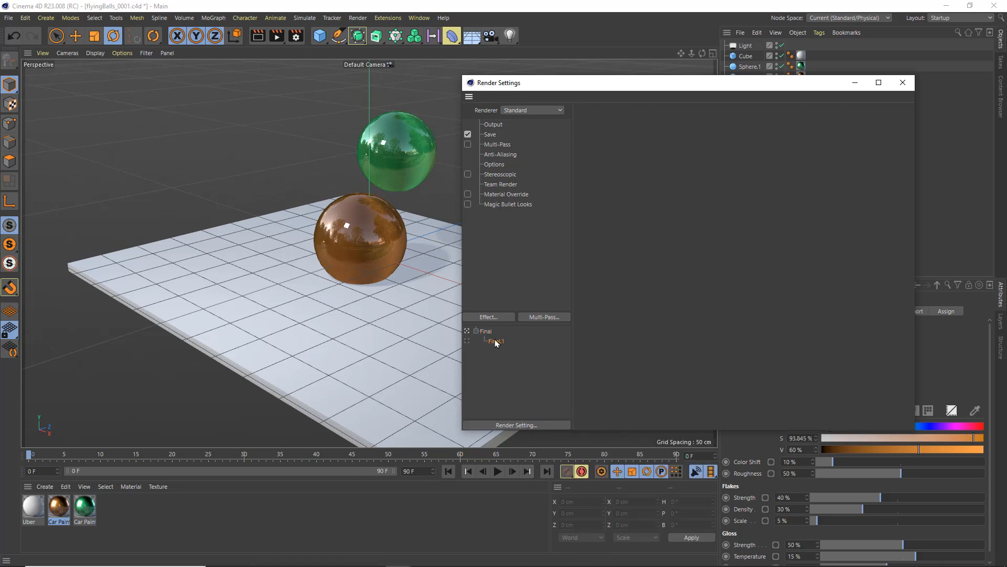
{"action": "double_click", "coordinate": [494, 340]}
{"action": "type", "text": "Preview"}
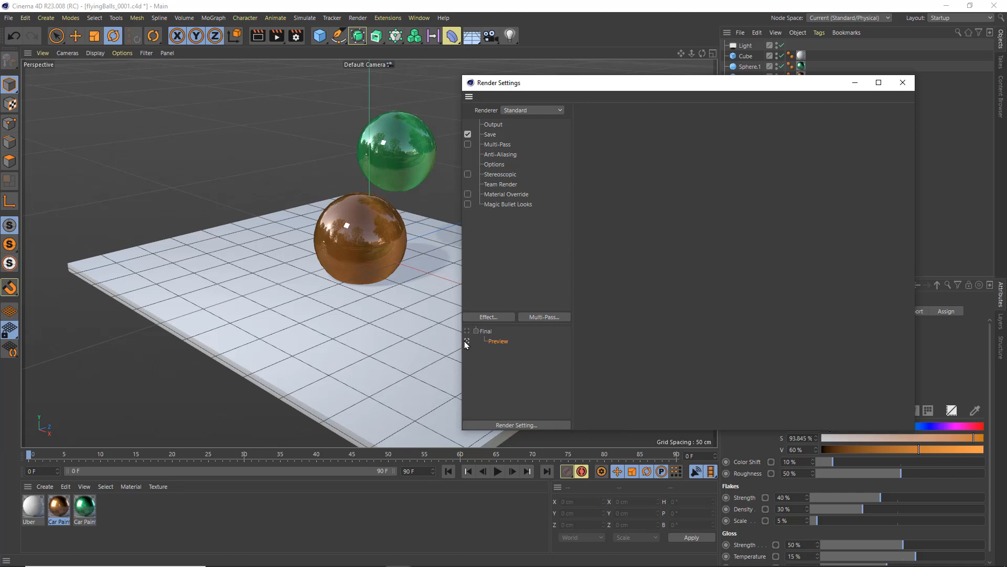
{"action": "mouse_move", "coordinate": [521, 114]}
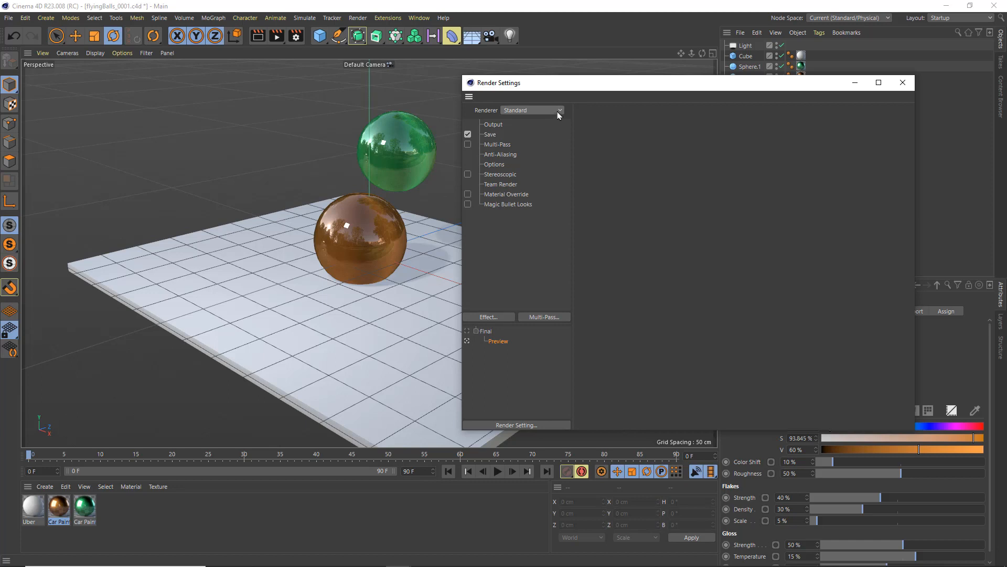
{"action": "mouse_move", "coordinate": [490, 132]}
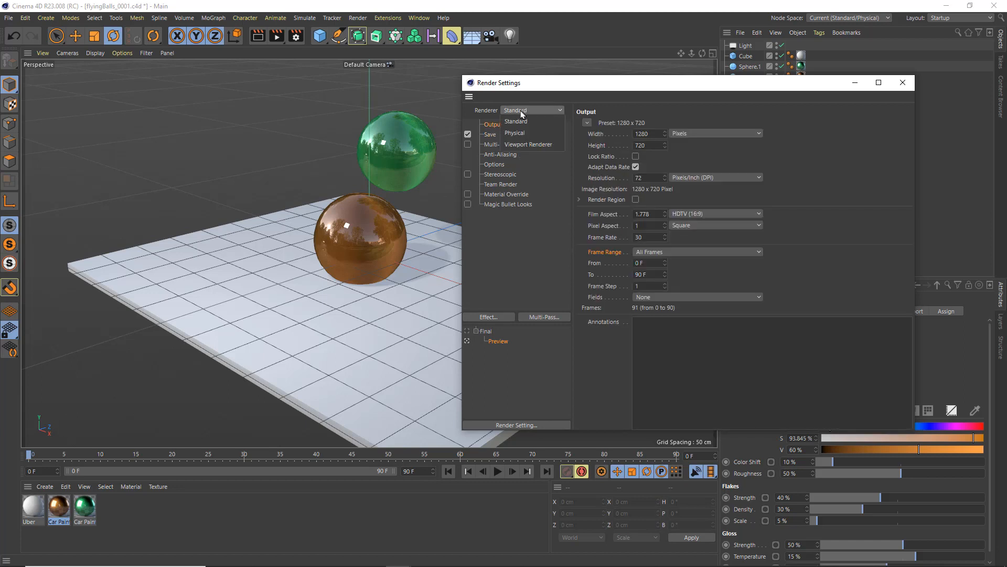
{"action": "mouse_move", "coordinate": [528, 144]}
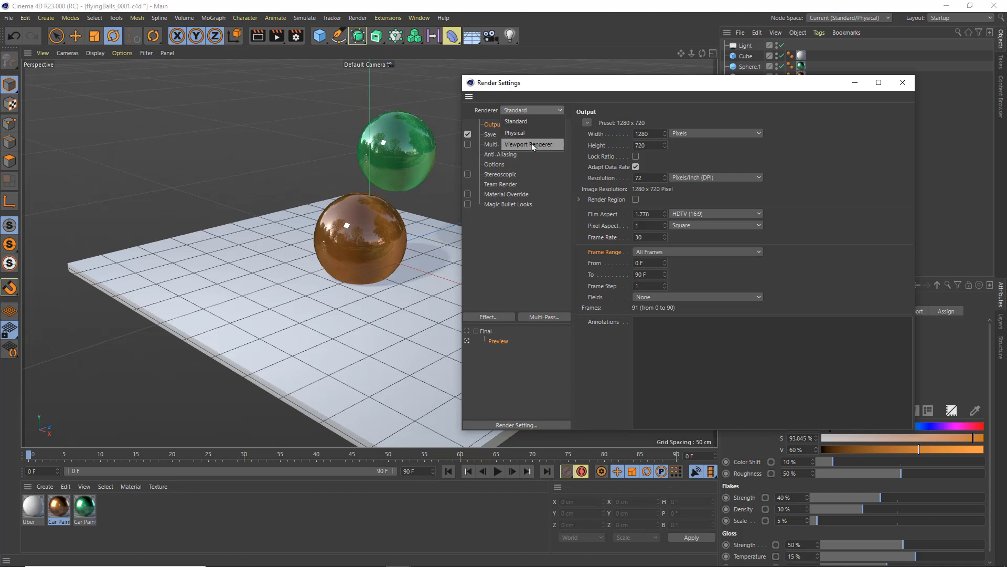
{"action": "mouse_move", "coordinate": [534, 149]}
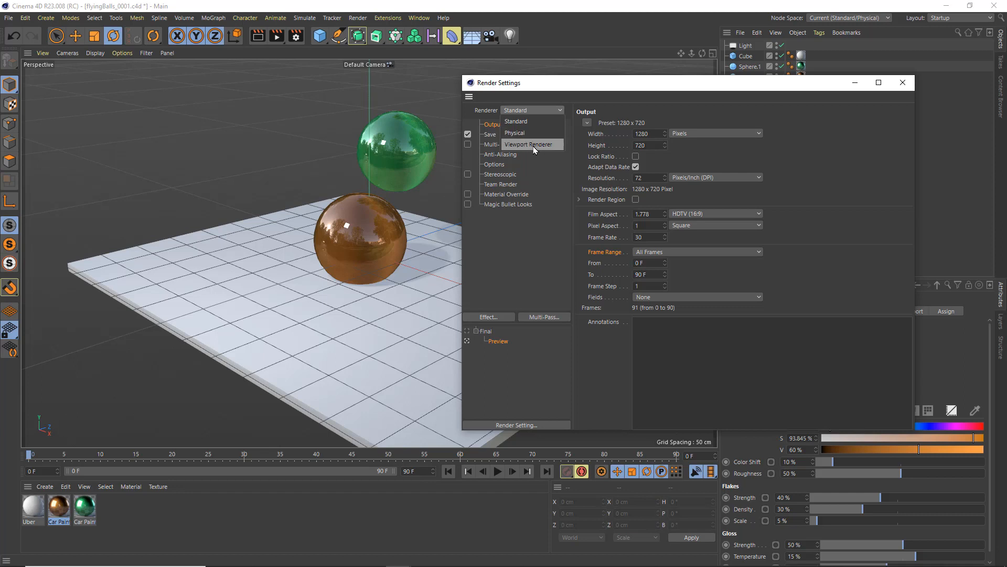
Switch the Preview setting's renderer from Standard to Viewport Renderer
{"action": "left_click", "coordinate": [528, 144]}
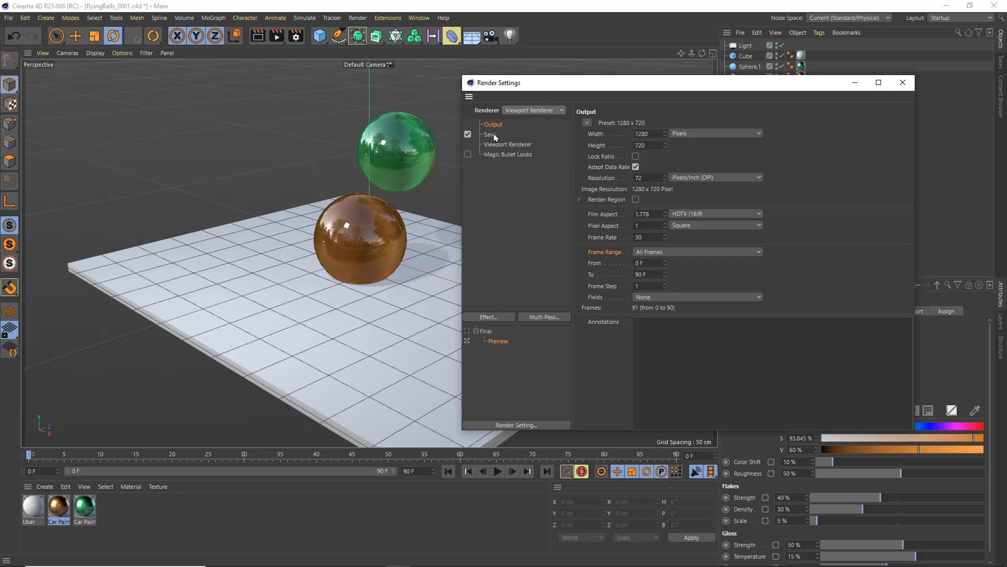
Set the Preview save path to ./renders/previews/$prj with MP4 as the output format
{"action": "left_click", "coordinate": [490, 133]}
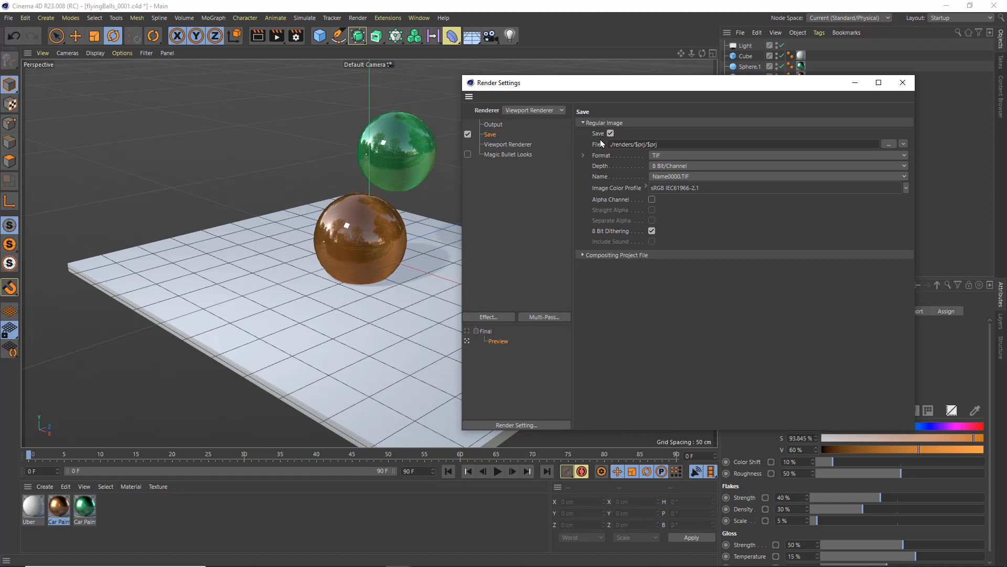
{"action": "left_click", "coordinate": [649, 144]}
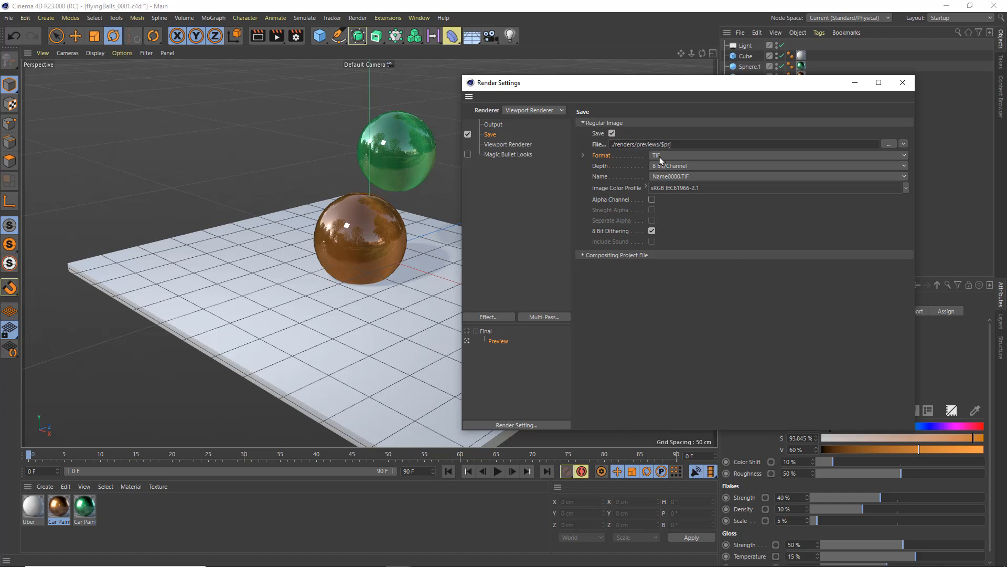
{"action": "left_click", "coordinate": [778, 155]}
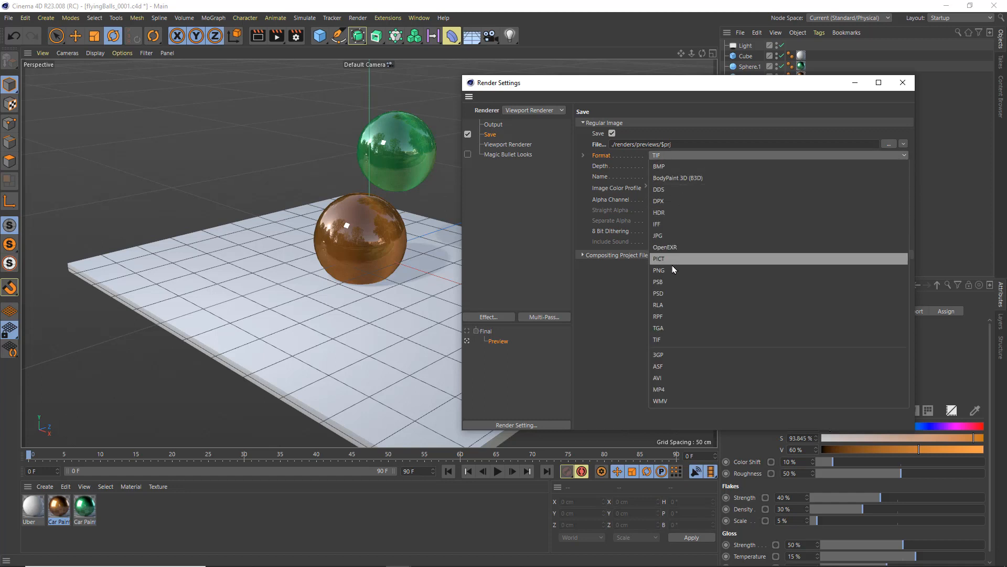
{"action": "left_click", "coordinate": [659, 388]}
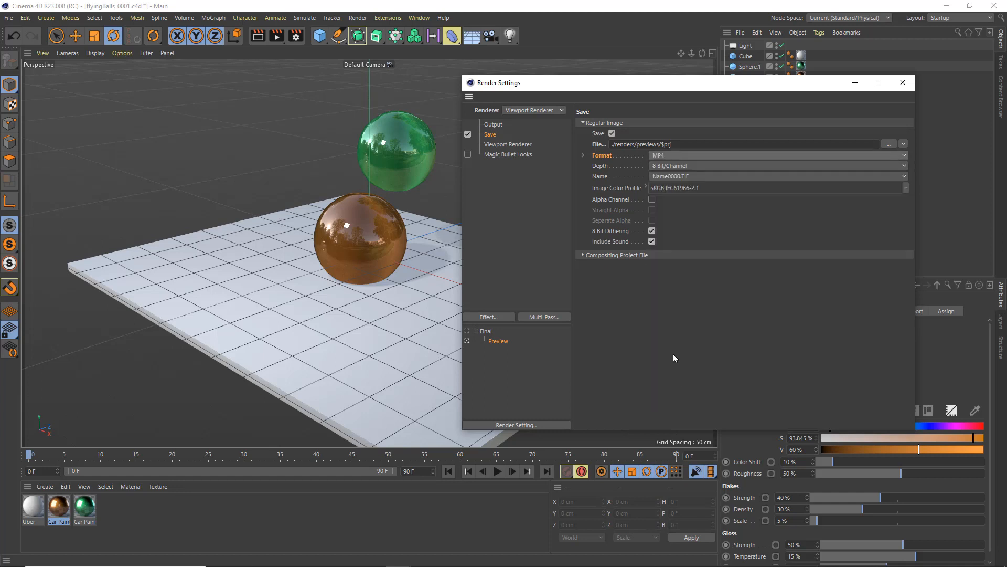
{"action": "mouse_move", "coordinate": [675, 355]}
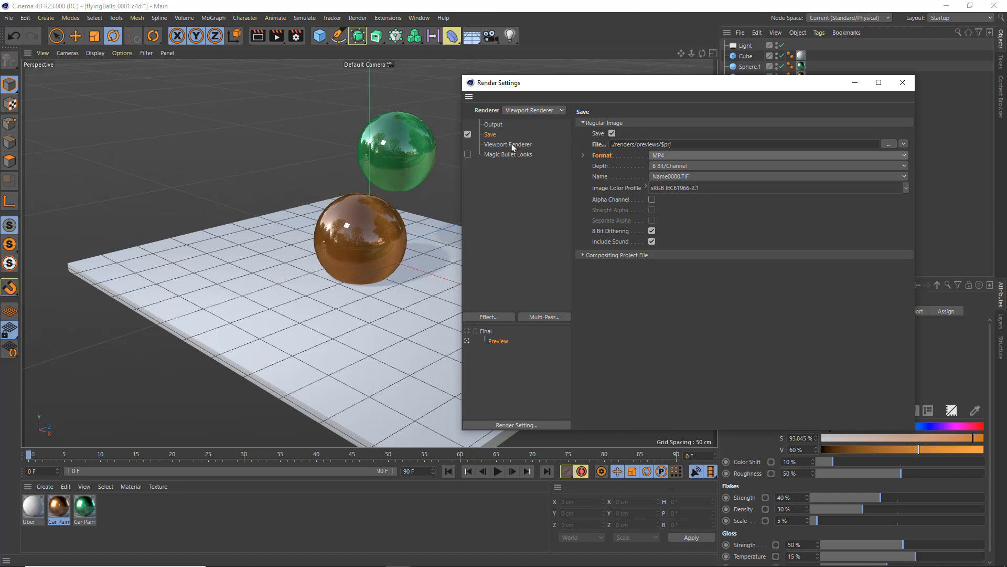
Enable Geometry Only in the Viewport Renderer filter and check the helper-free look in the viewport
{"action": "left_click", "coordinate": [507, 144]}
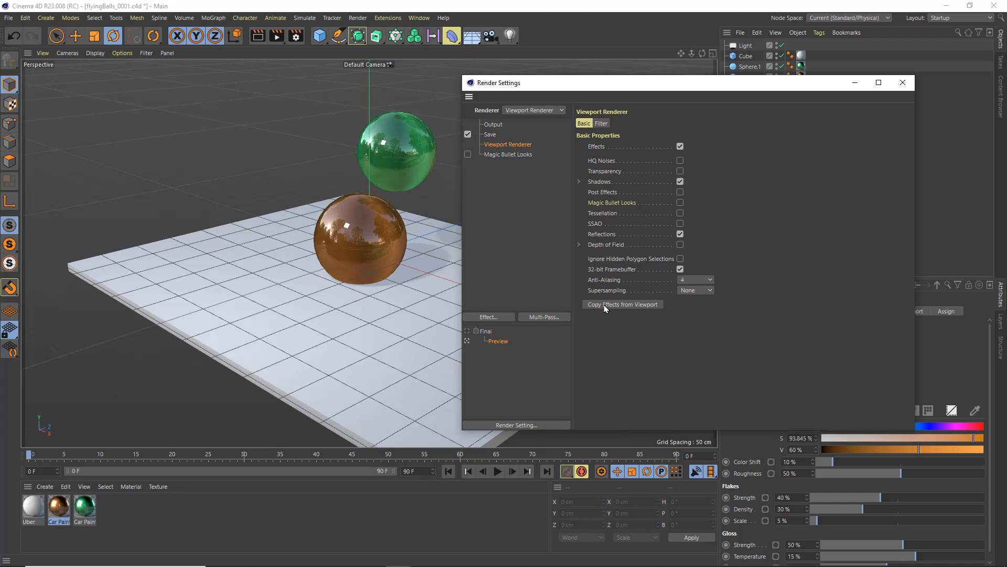
{"action": "mouse_move", "coordinate": [612, 308]}
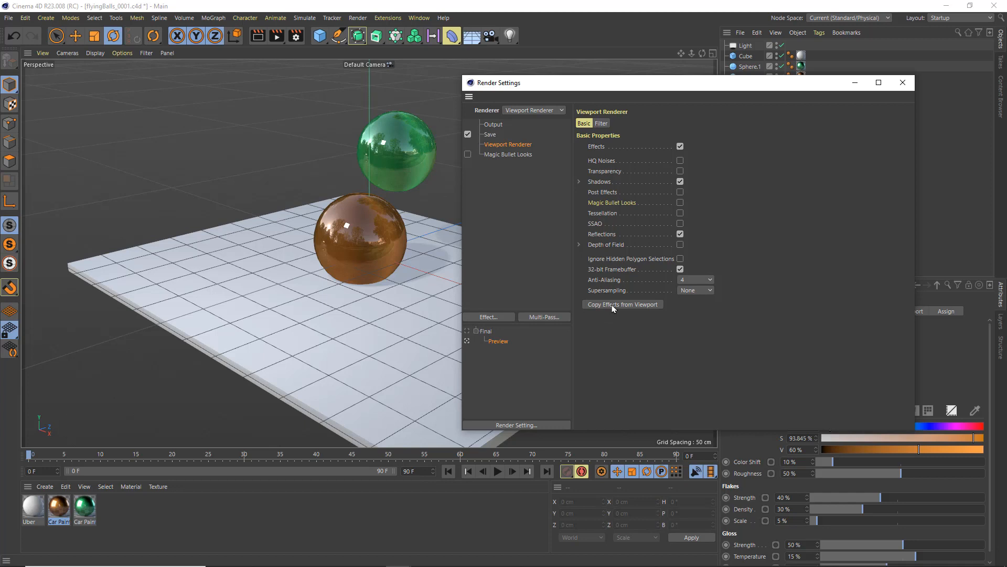
{"action": "left_click", "coordinate": [600, 124]}
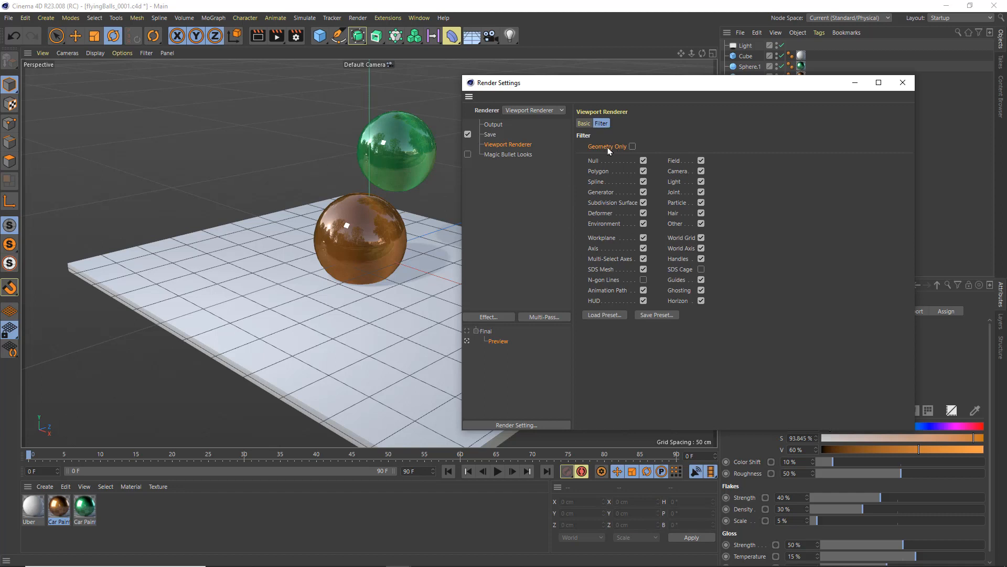
{"action": "left_click", "coordinate": [632, 147]}
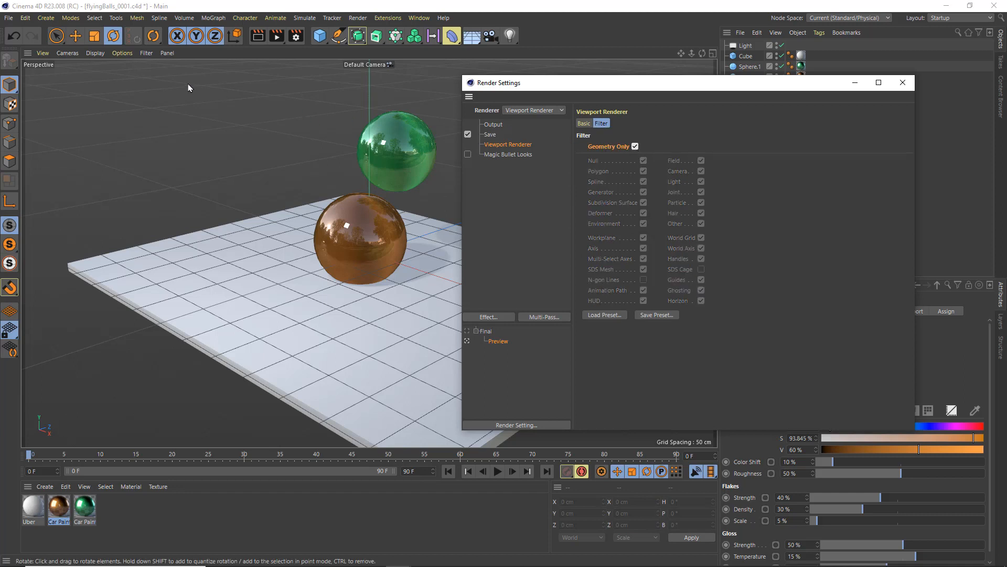
{"action": "left_click", "coordinate": [122, 53]}
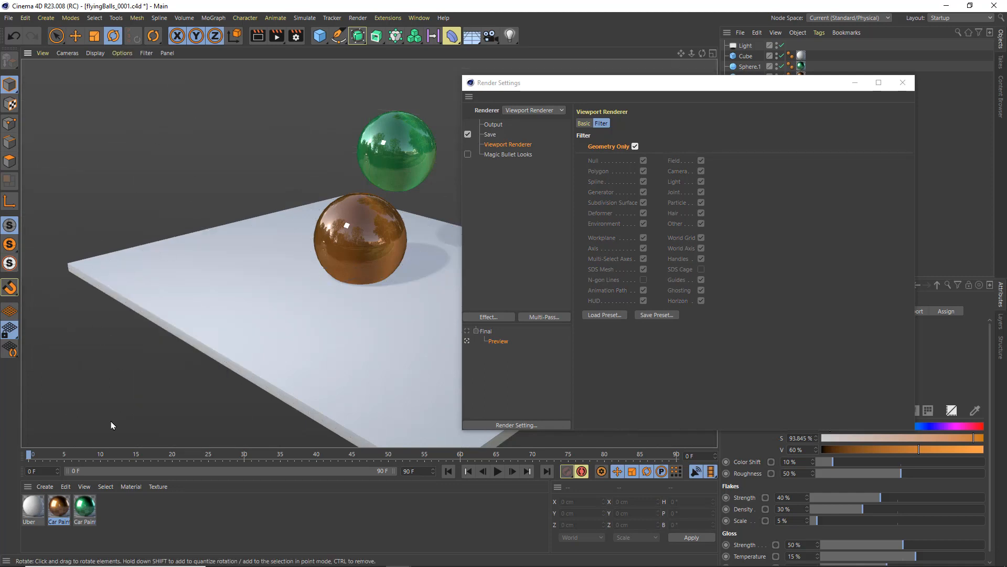
{"action": "left_click", "coordinate": [146, 52]}
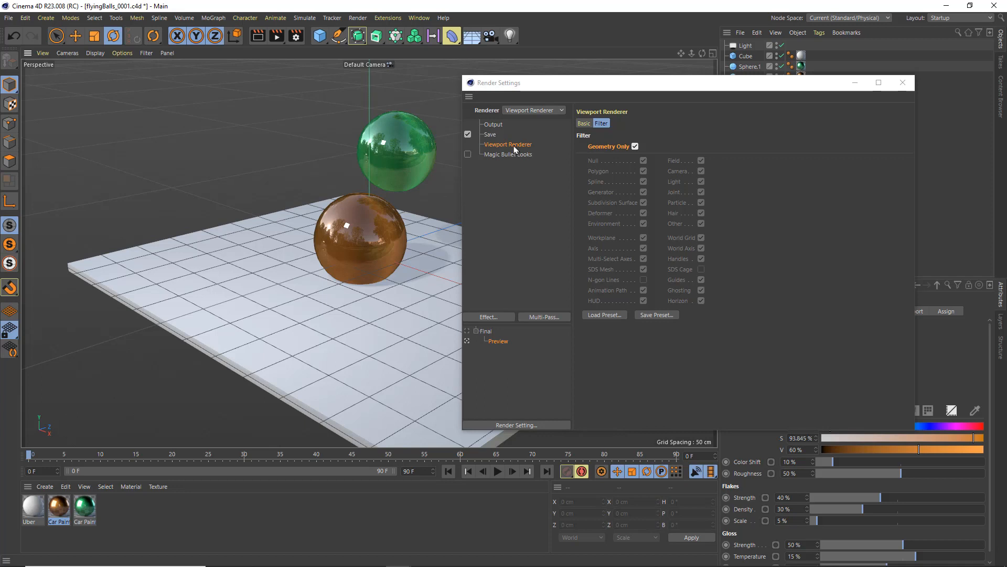
{"action": "left_click", "coordinate": [490, 134]}
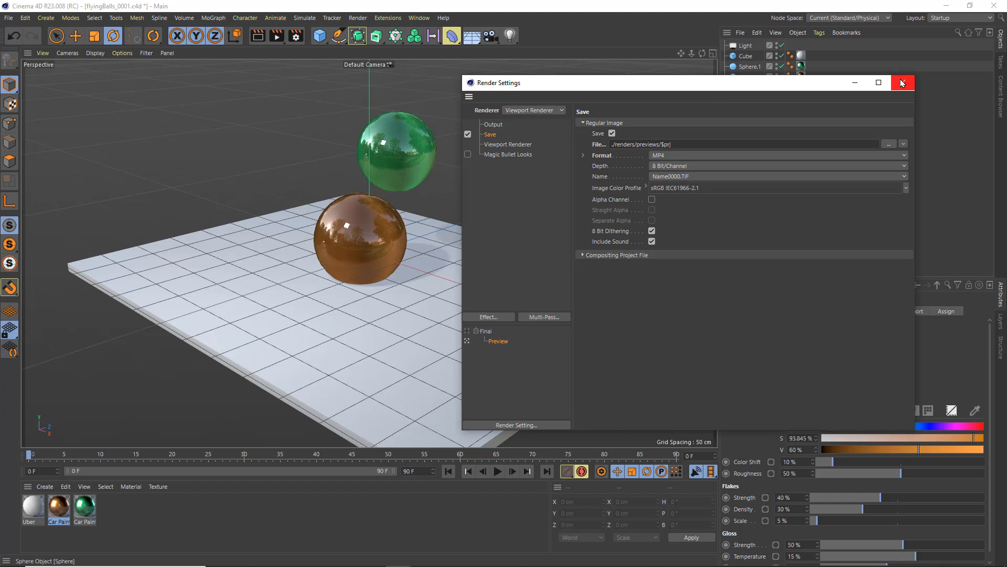
Close Render Settings and render the Preview animation to the Picture Viewer
{"action": "left_click", "coordinate": [903, 82]}
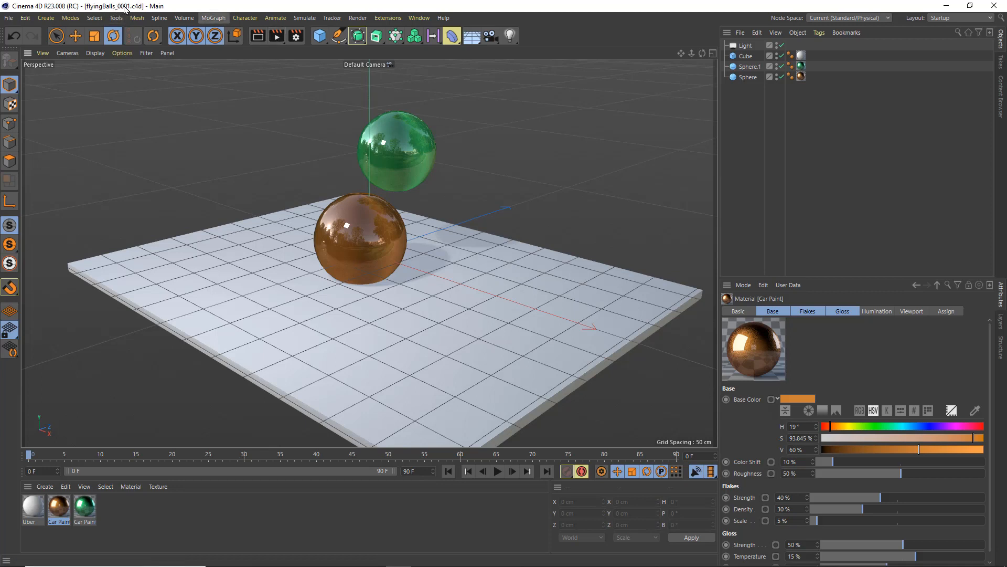
{"action": "mouse_move", "coordinate": [276, 36]}
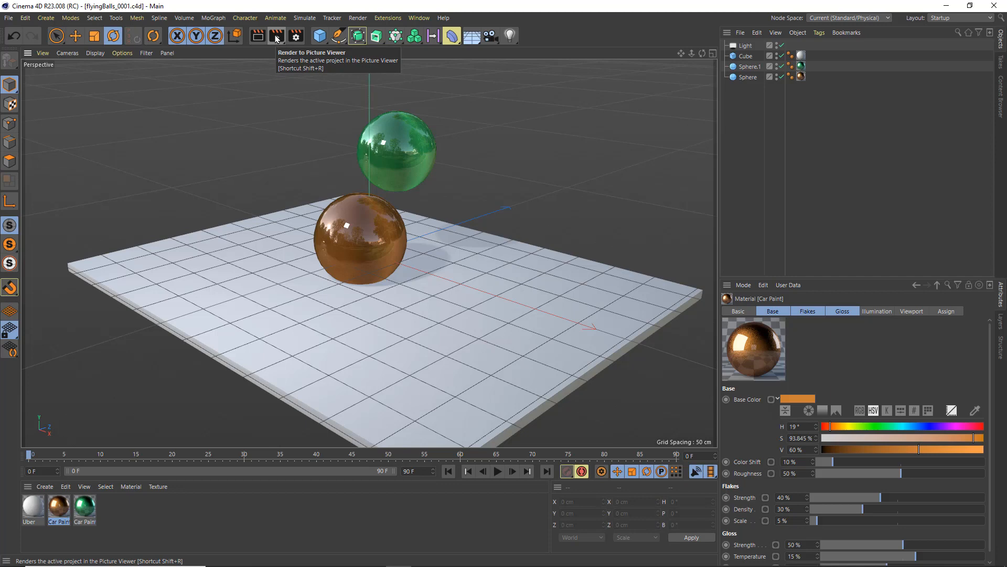
{"action": "left_click", "coordinate": [275, 35]}
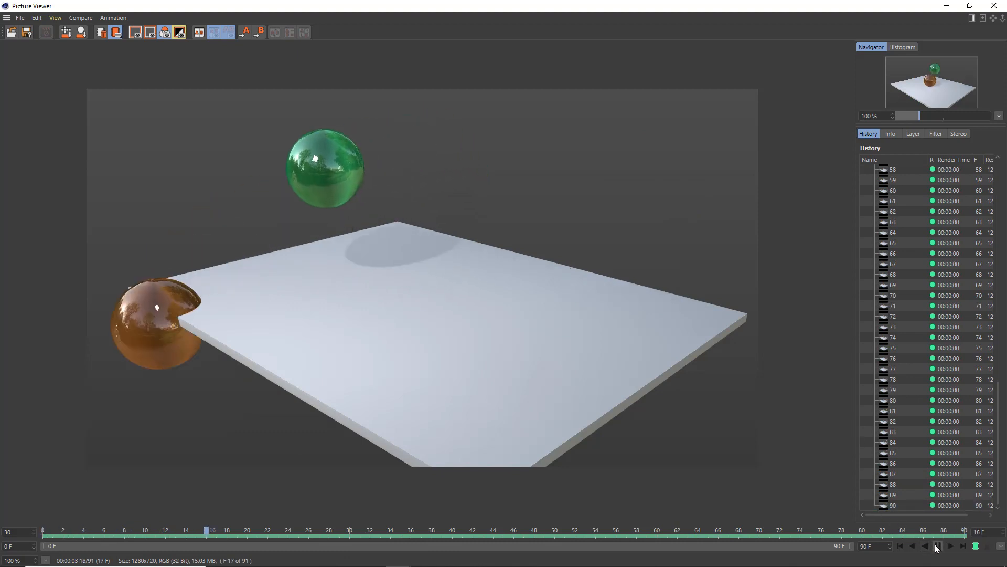
Play back the rendered frames and reveal the flyingBalls_0001 render in File Explorer
{"action": "left_click", "coordinate": [937, 546]}
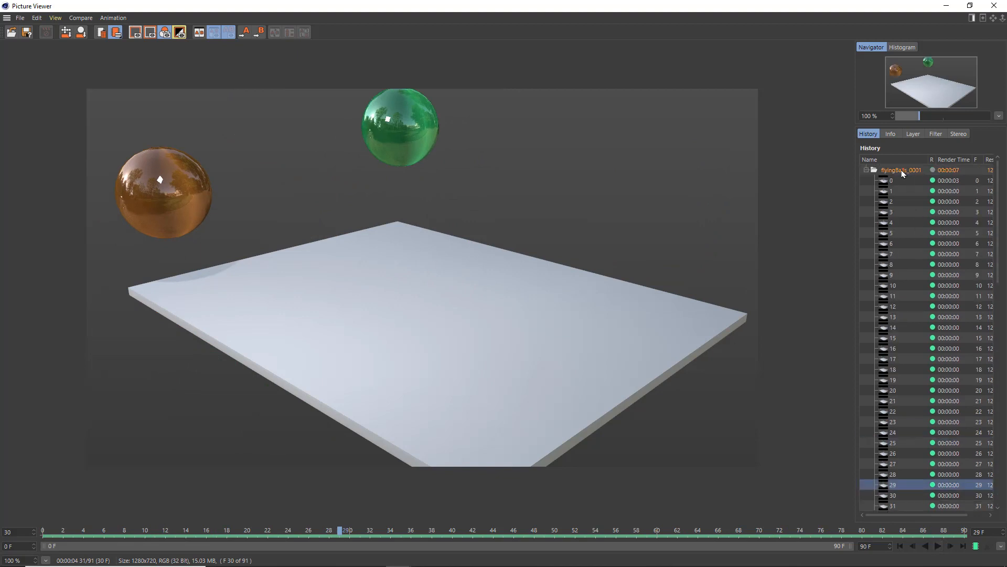
{"action": "right_click", "coordinate": [901, 170]}
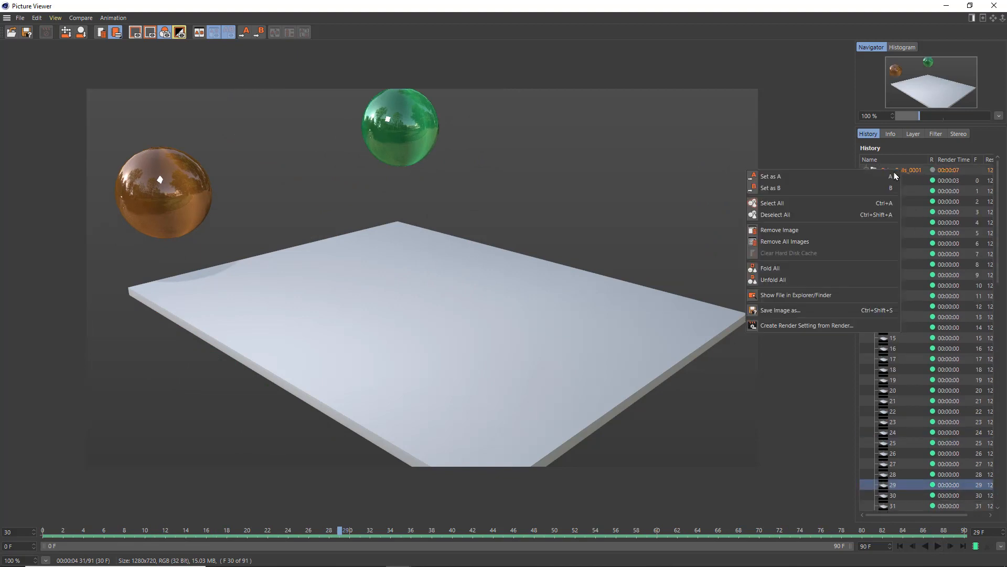
{"action": "left_click", "coordinate": [796, 294]}
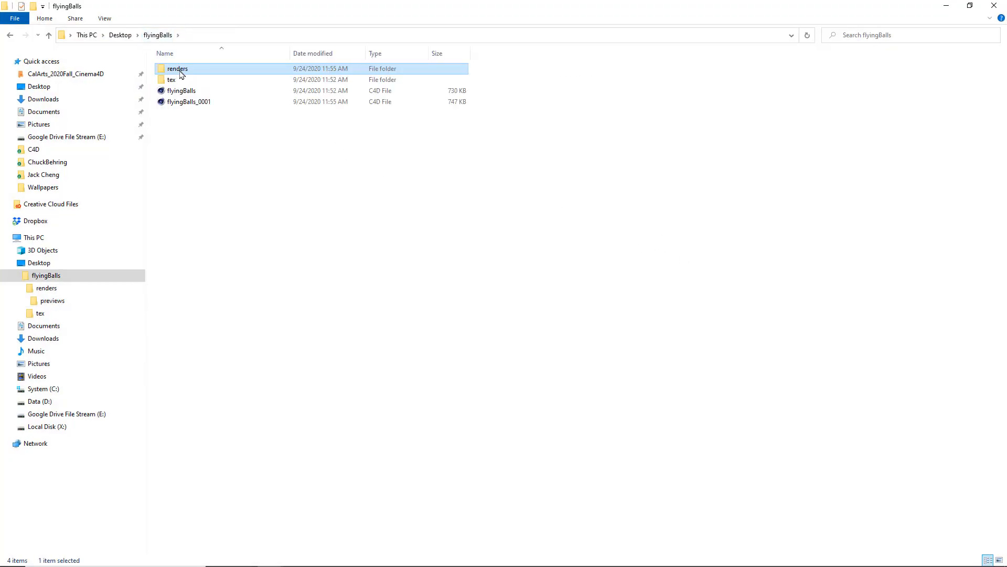
Navigate into renders/previews and launch the flyingBalls_0001 video for playback
{"action": "double_click", "coordinate": [177, 70]}
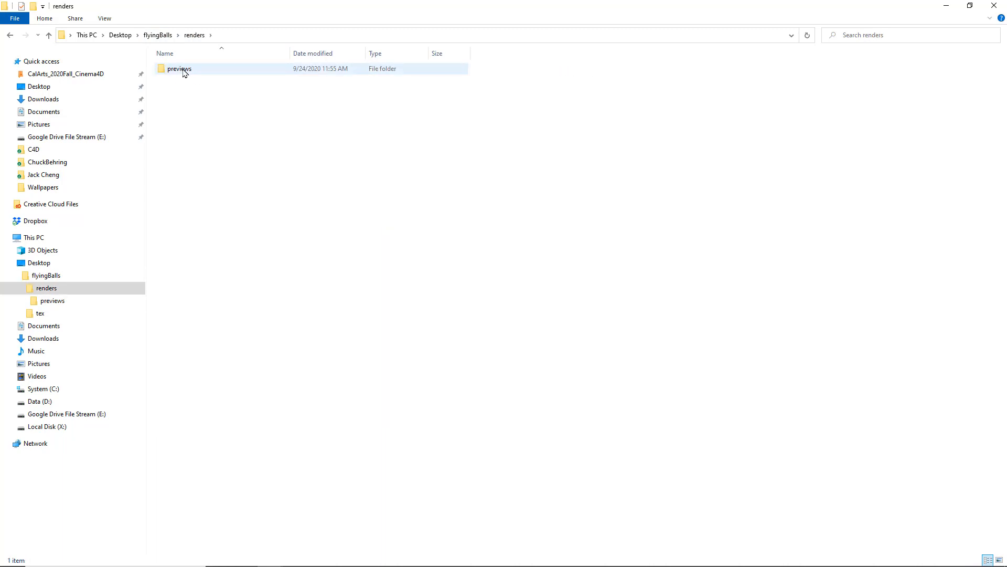
{"action": "double_click", "coordinate": [180, 69]}
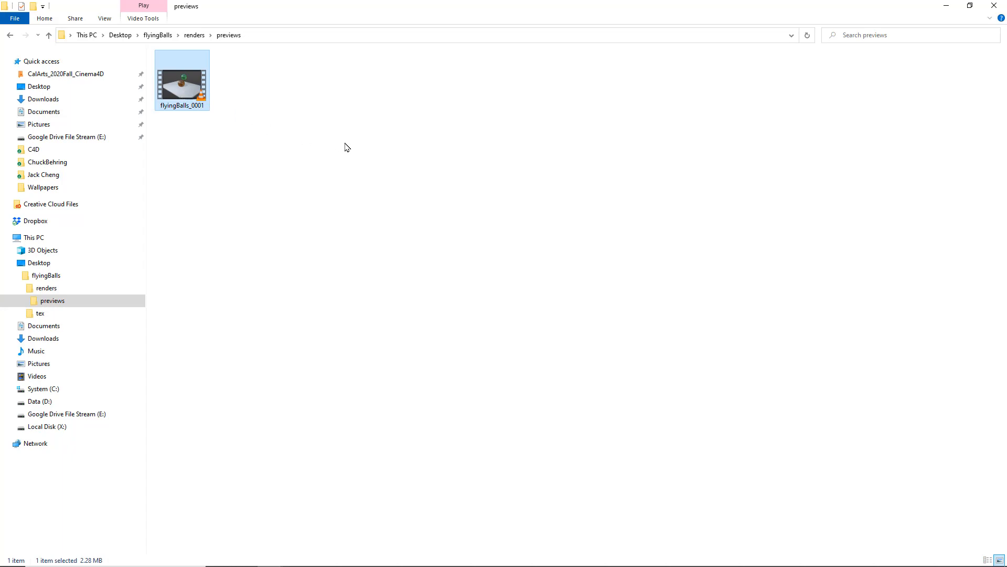
{"action": "left_click", "coordinate": [14, 18]}
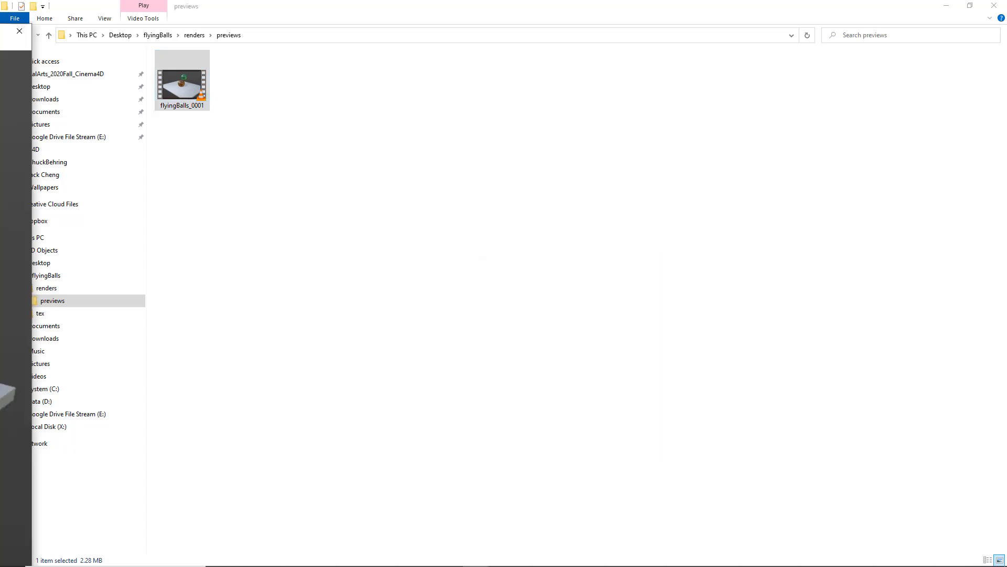
{"action": "double_click", "coordinate": [181, 81]}
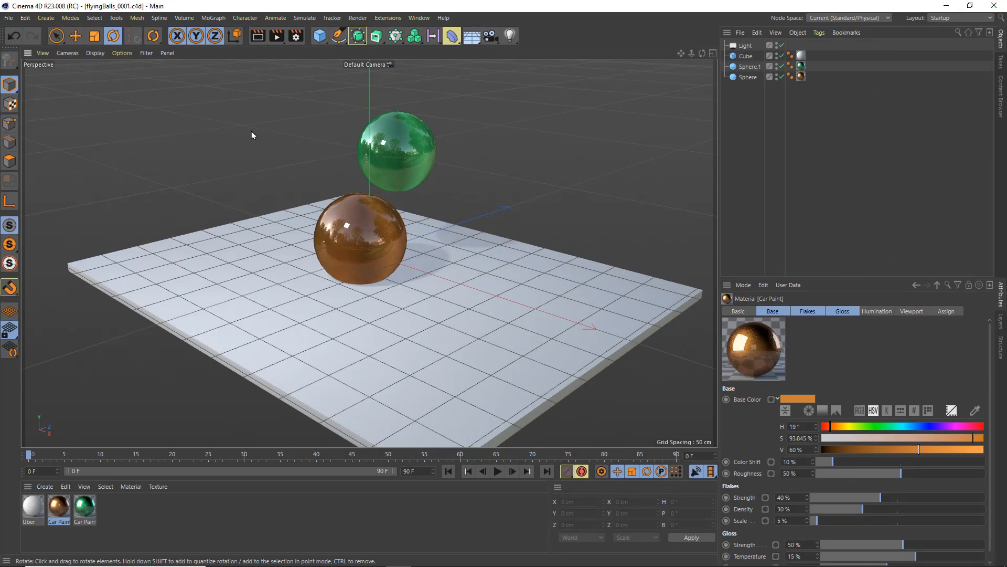
{"action": "mouse_move", "coordinate": [325, 45]}
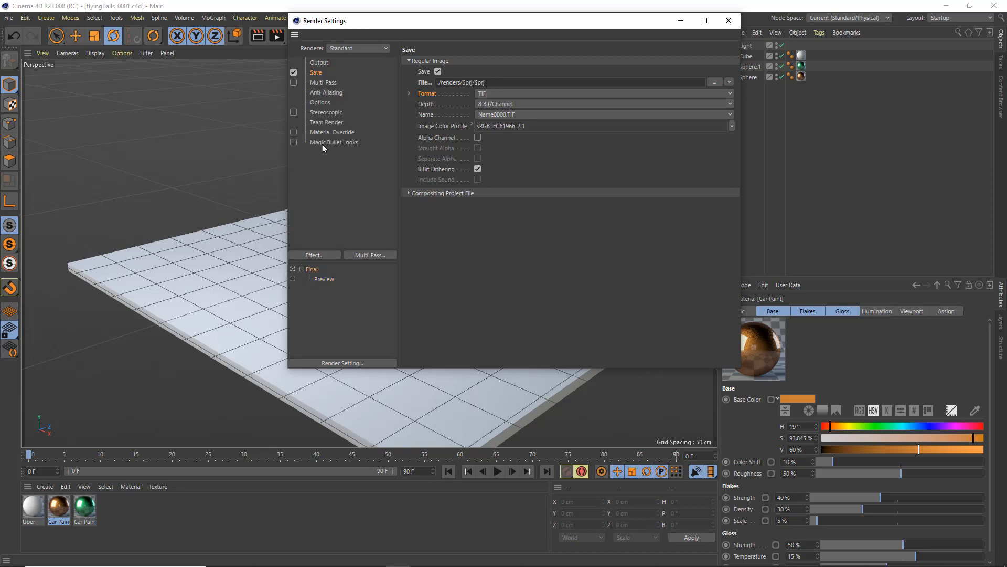
{"action": "mouse_move", "coordinate": [305, 169]}
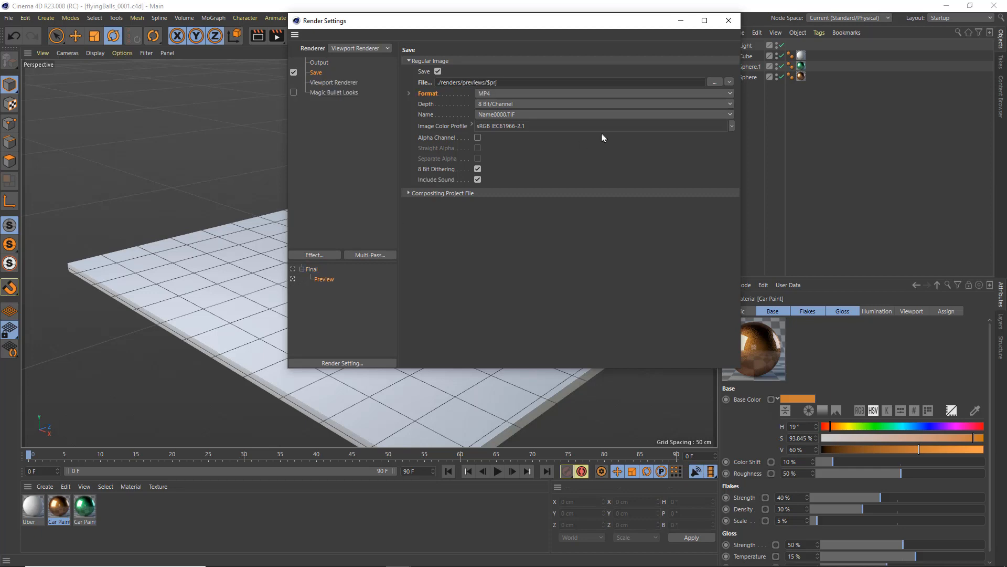
{"action": "left_click", "coordinate": [728, 21]}
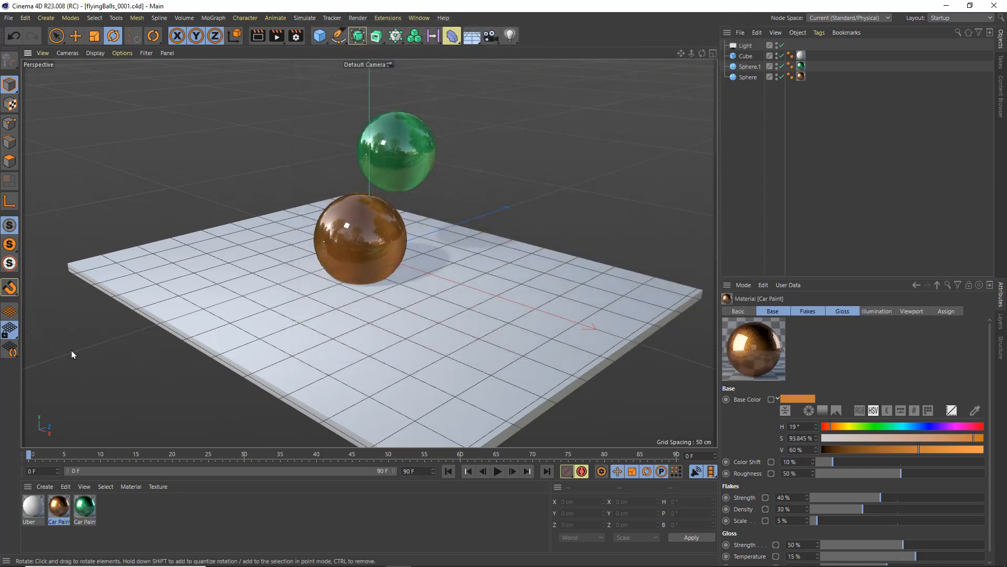